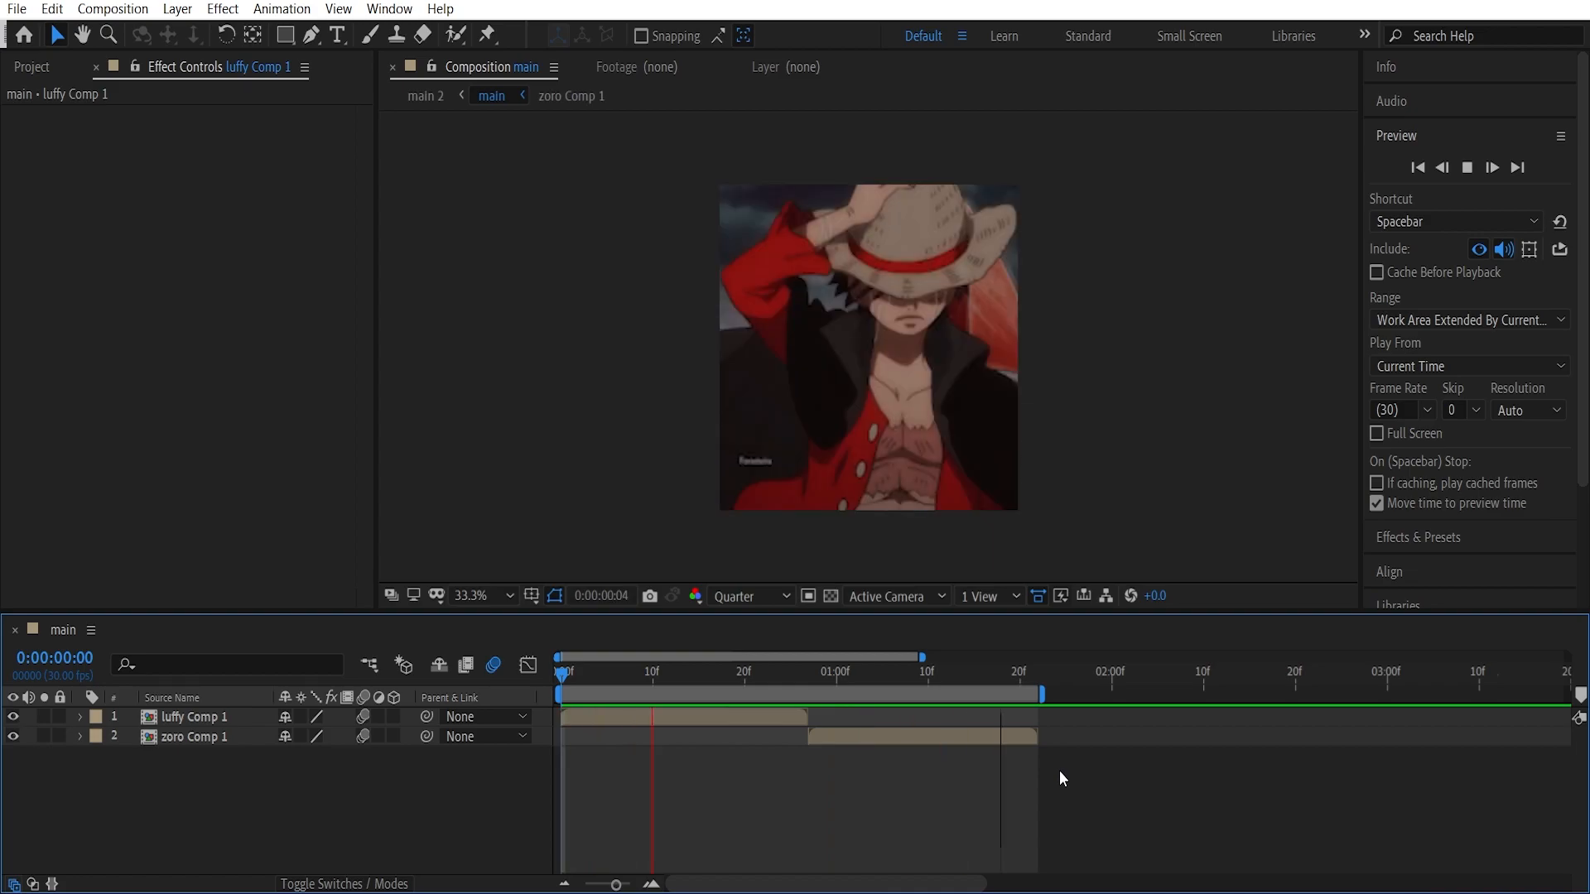
Create null objects and parent the Luffy clip to its own null
click(688, 670)
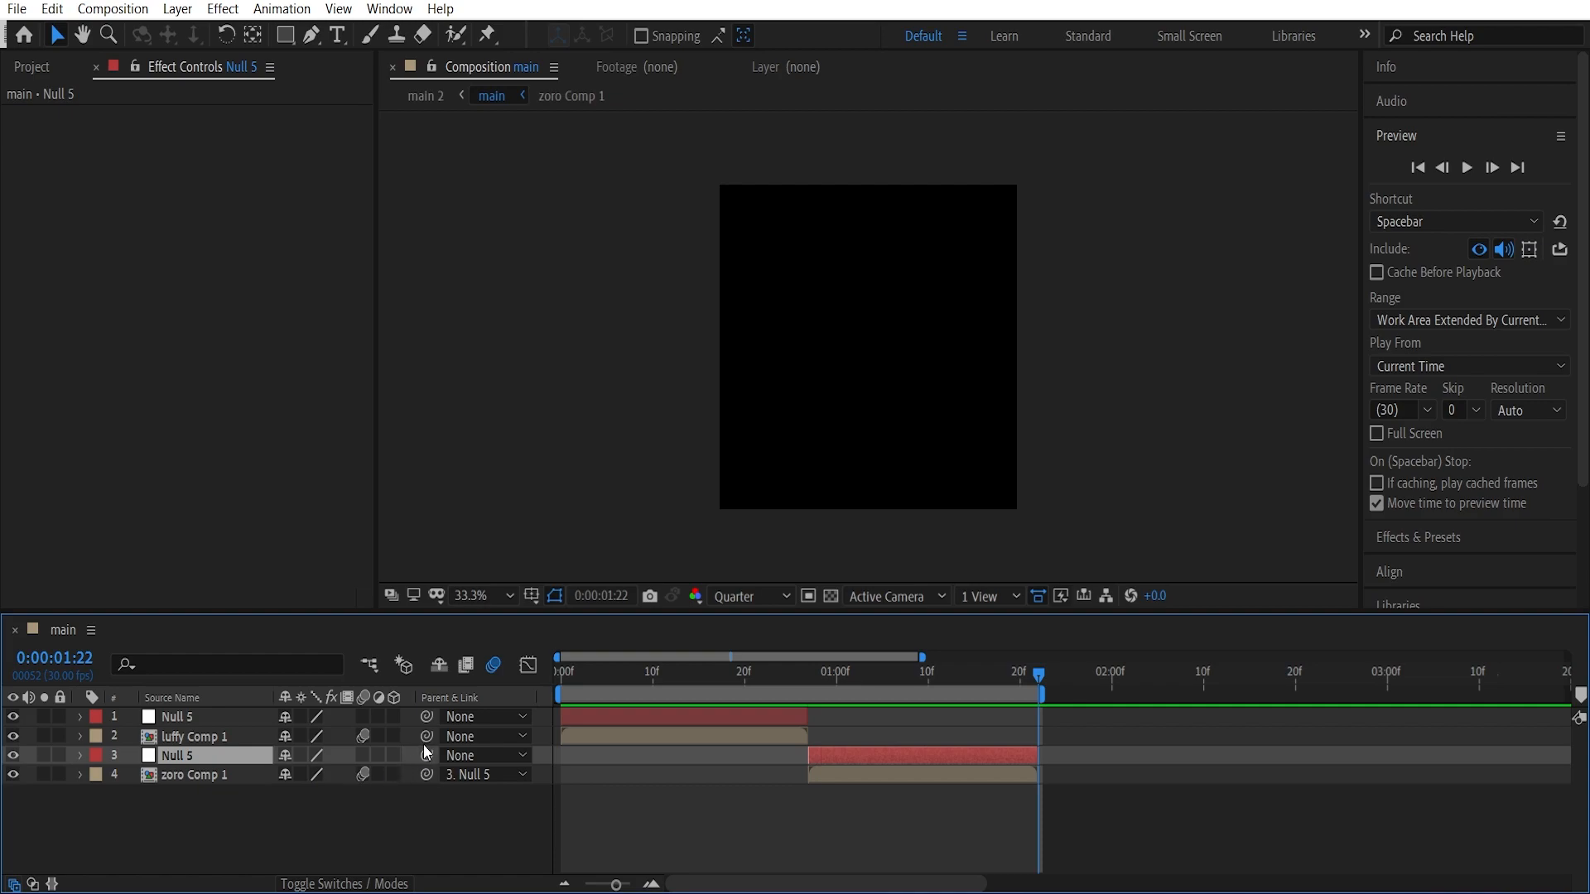
click(485, 736)
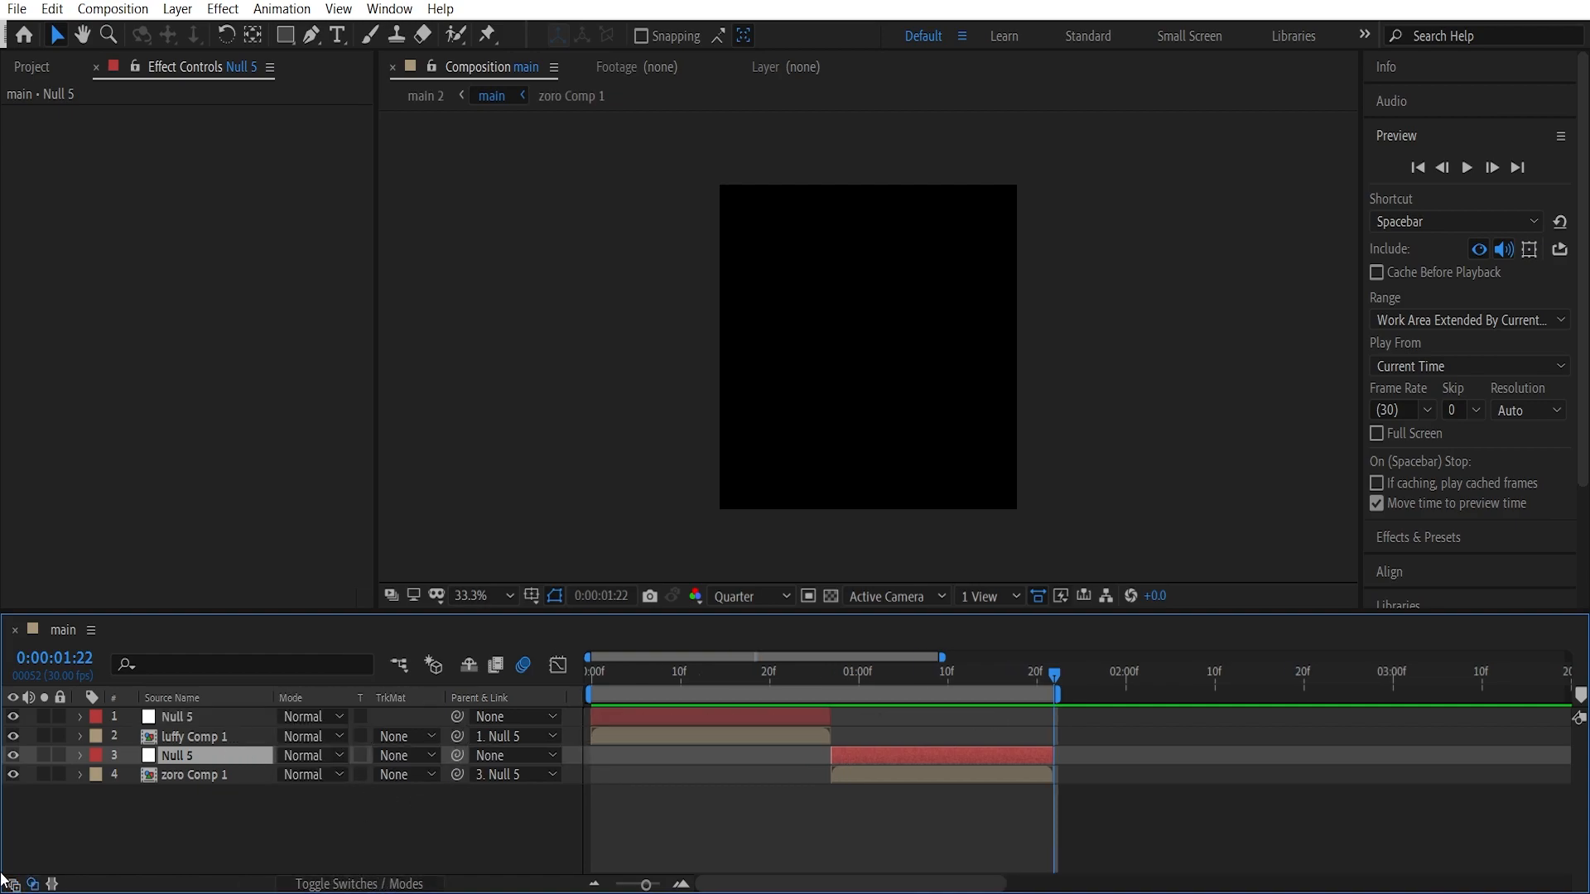
mouse_move(13, 883)
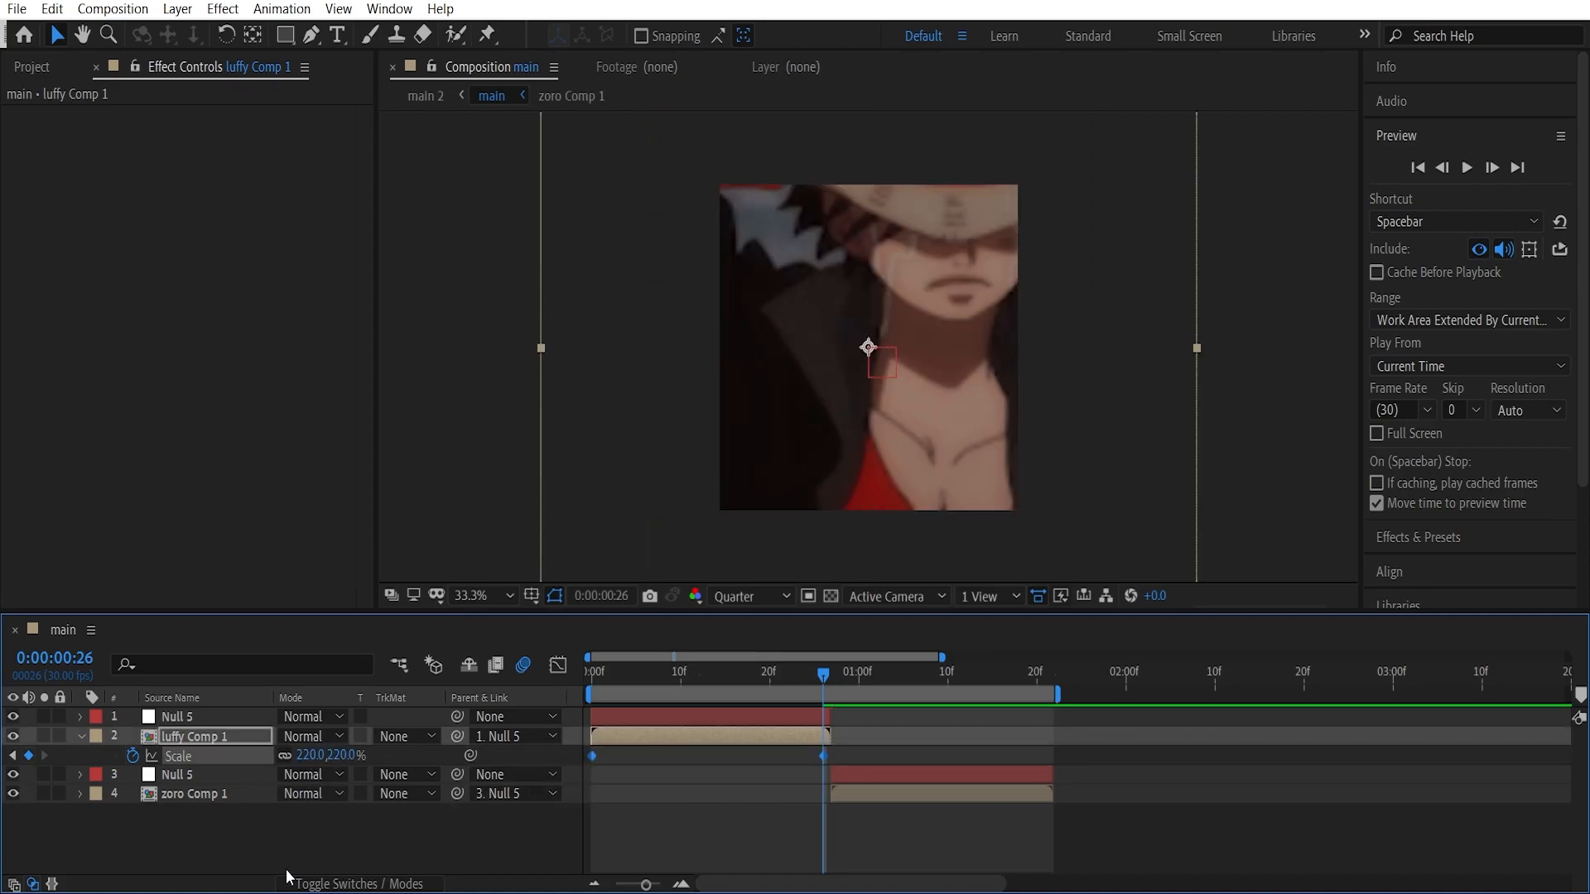
Easy-ease the Luffy clip's Scale keyframes (220% at frame 26) and view the speed graph
click(556, 666)
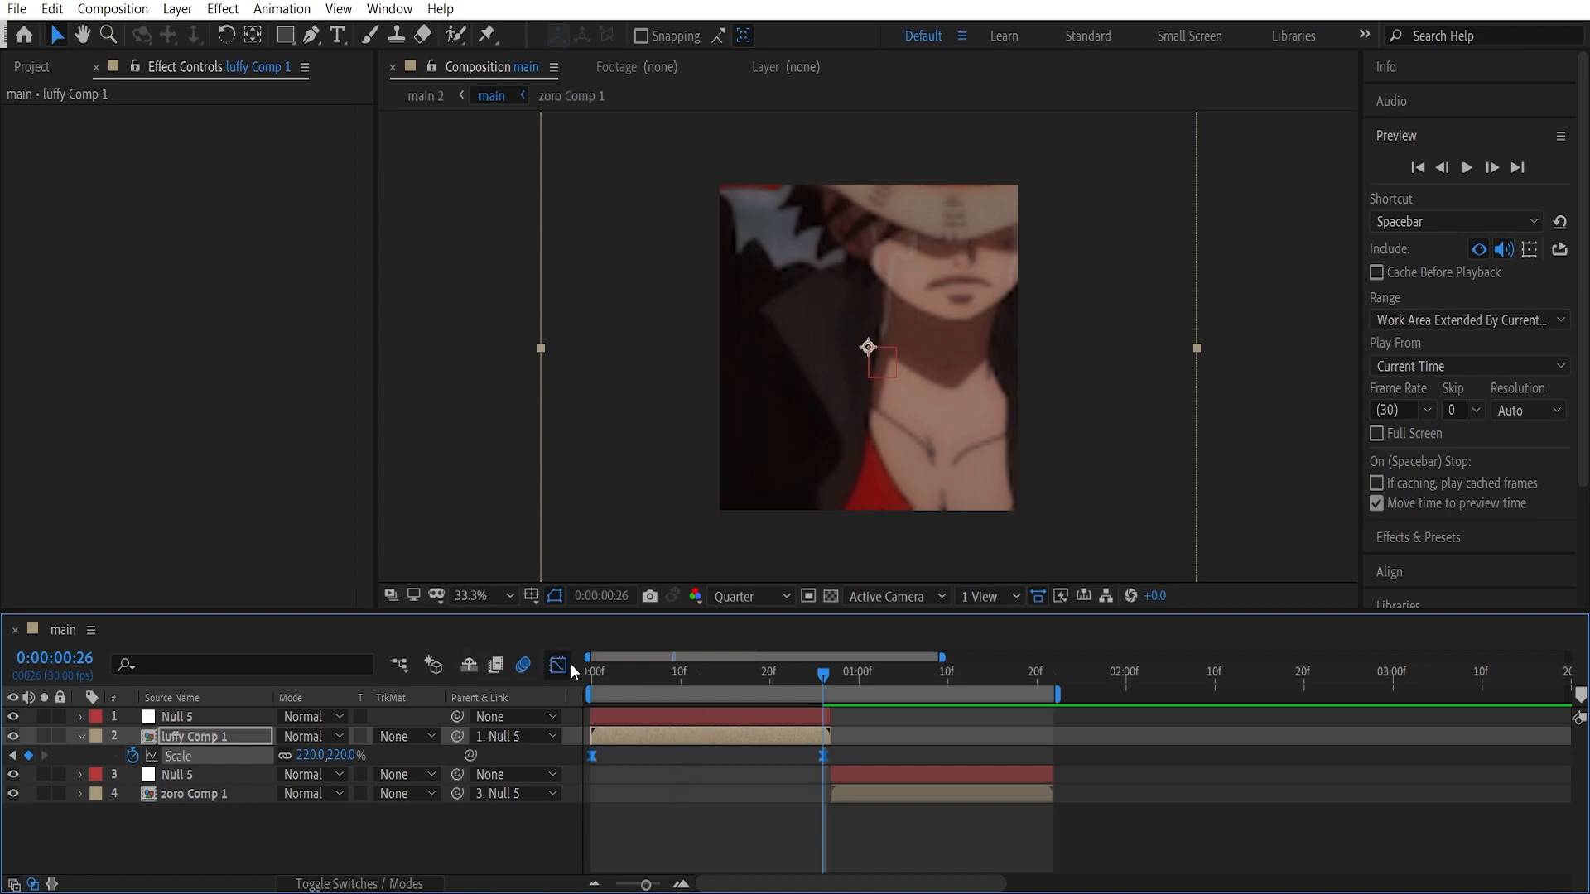
click(558, 664)
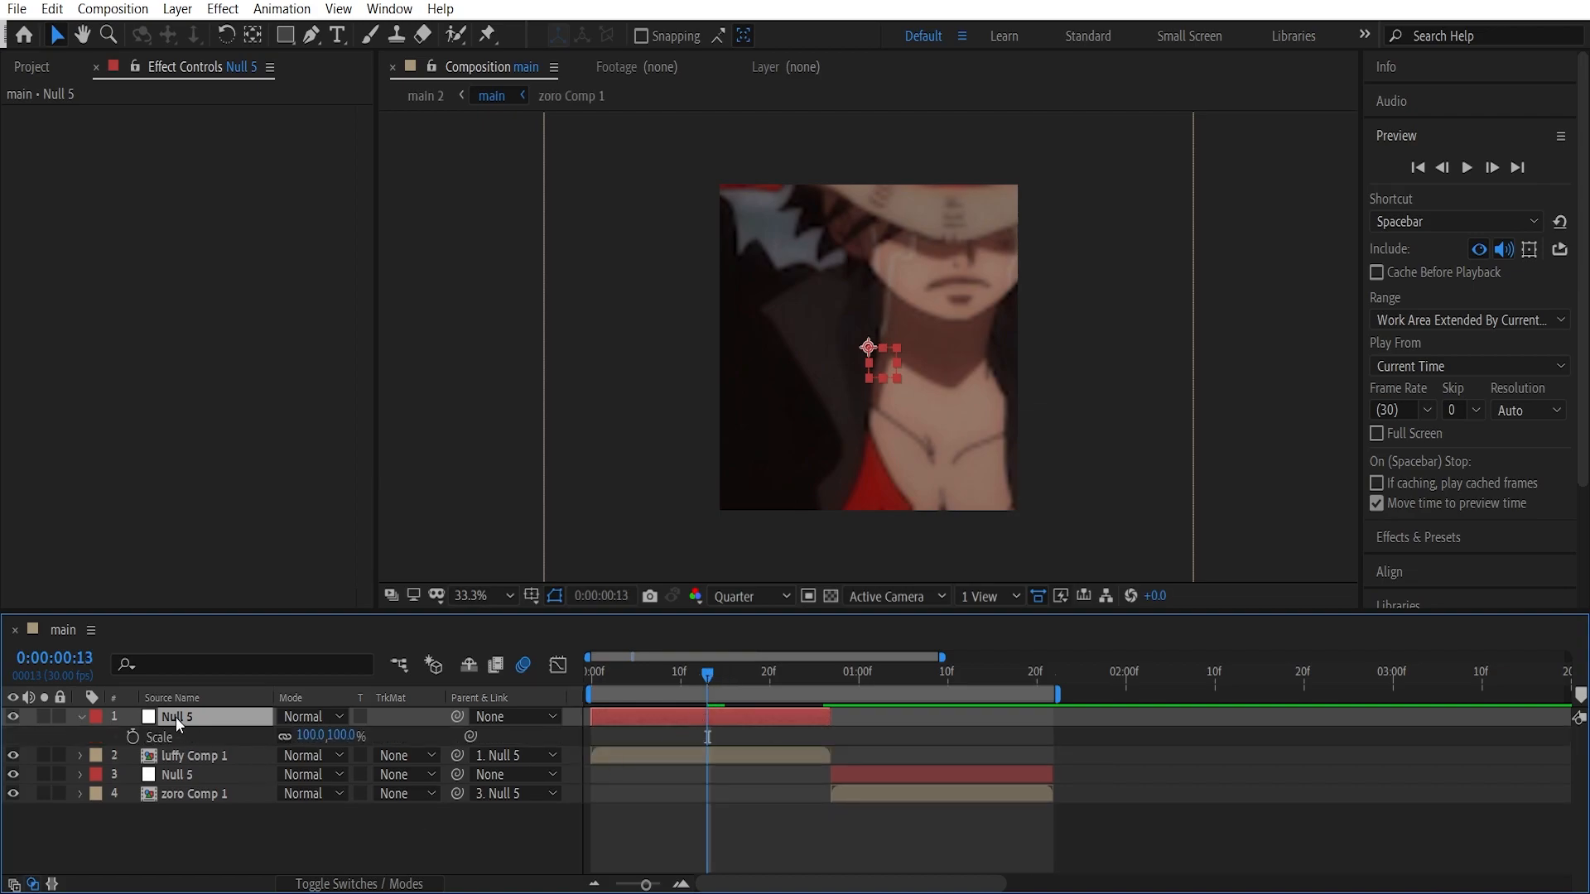
mouse_move(143, 749)
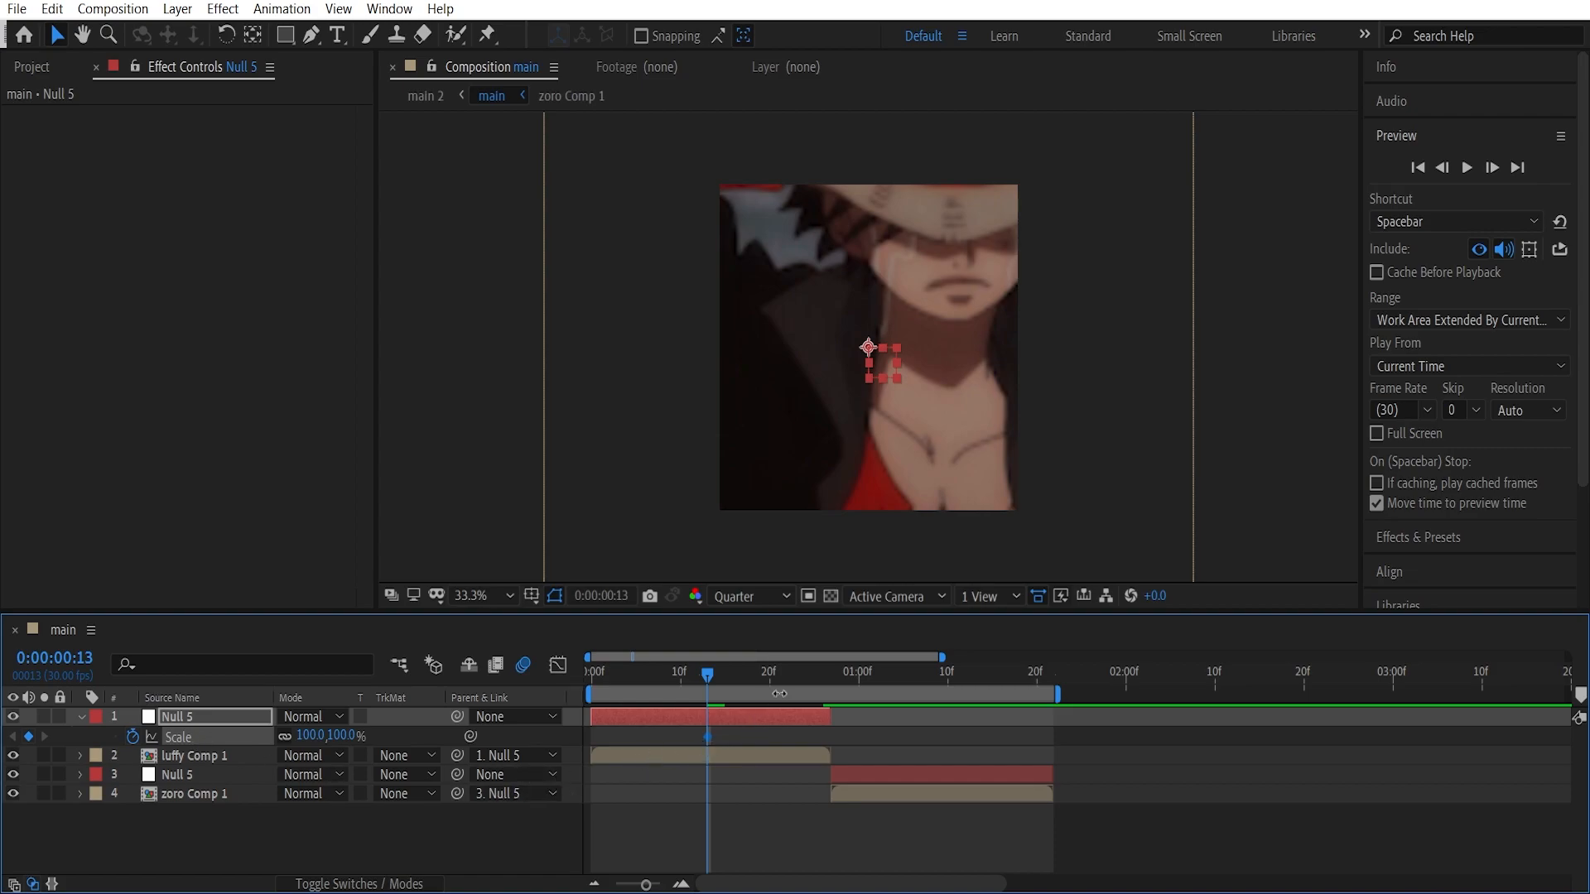
Keyframe the Luffy null's Scale 100% at 13f to 32% at 26f, shape its speed curve, and preview
click(823, 671)
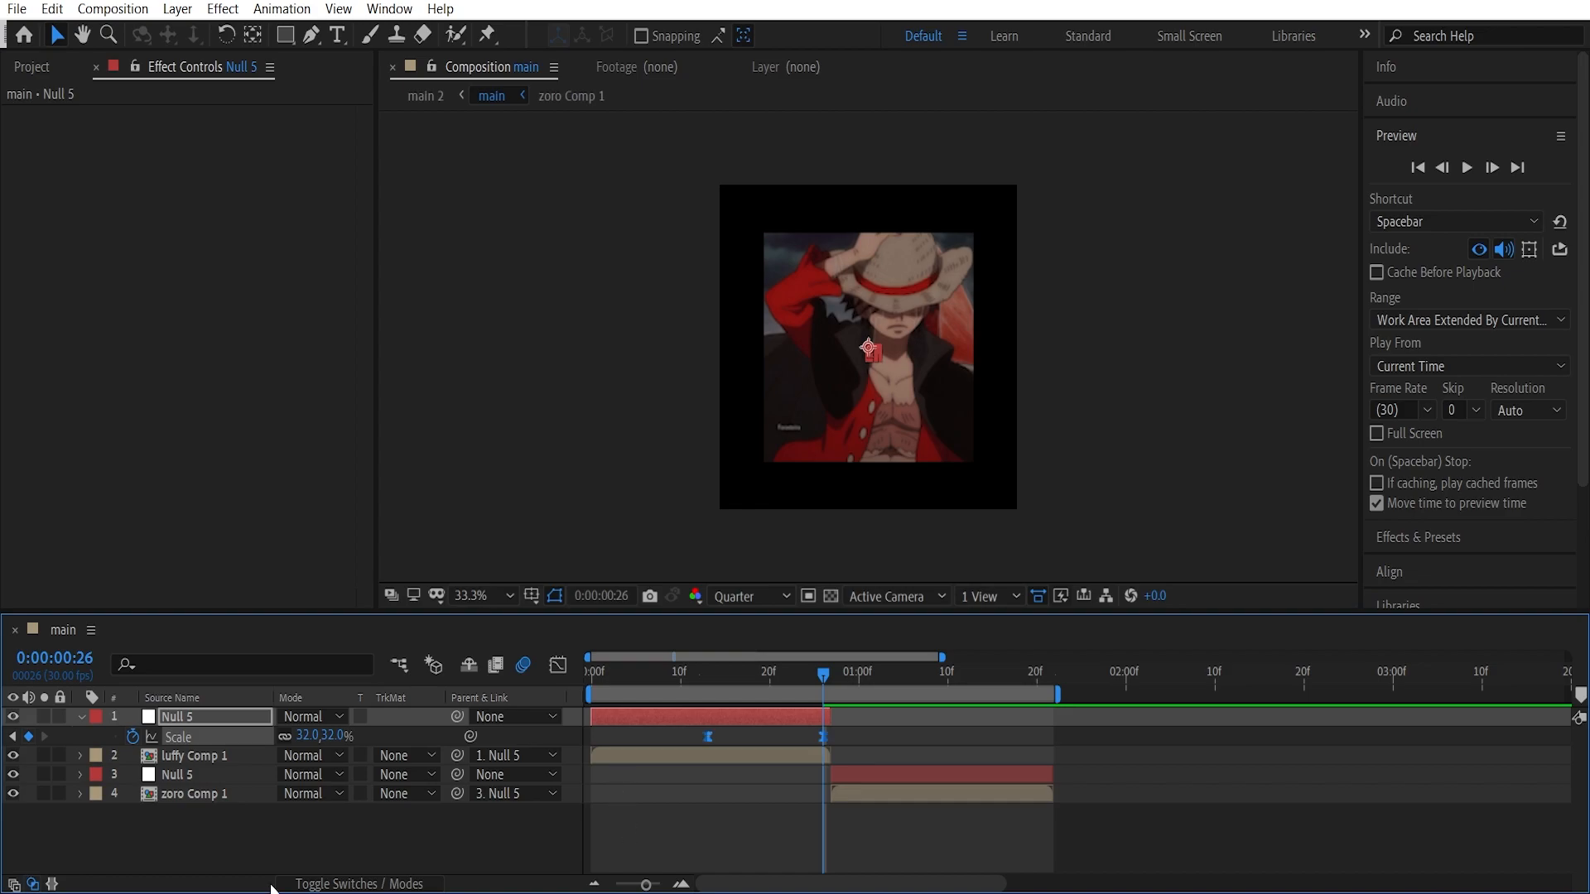
click(558, 664)
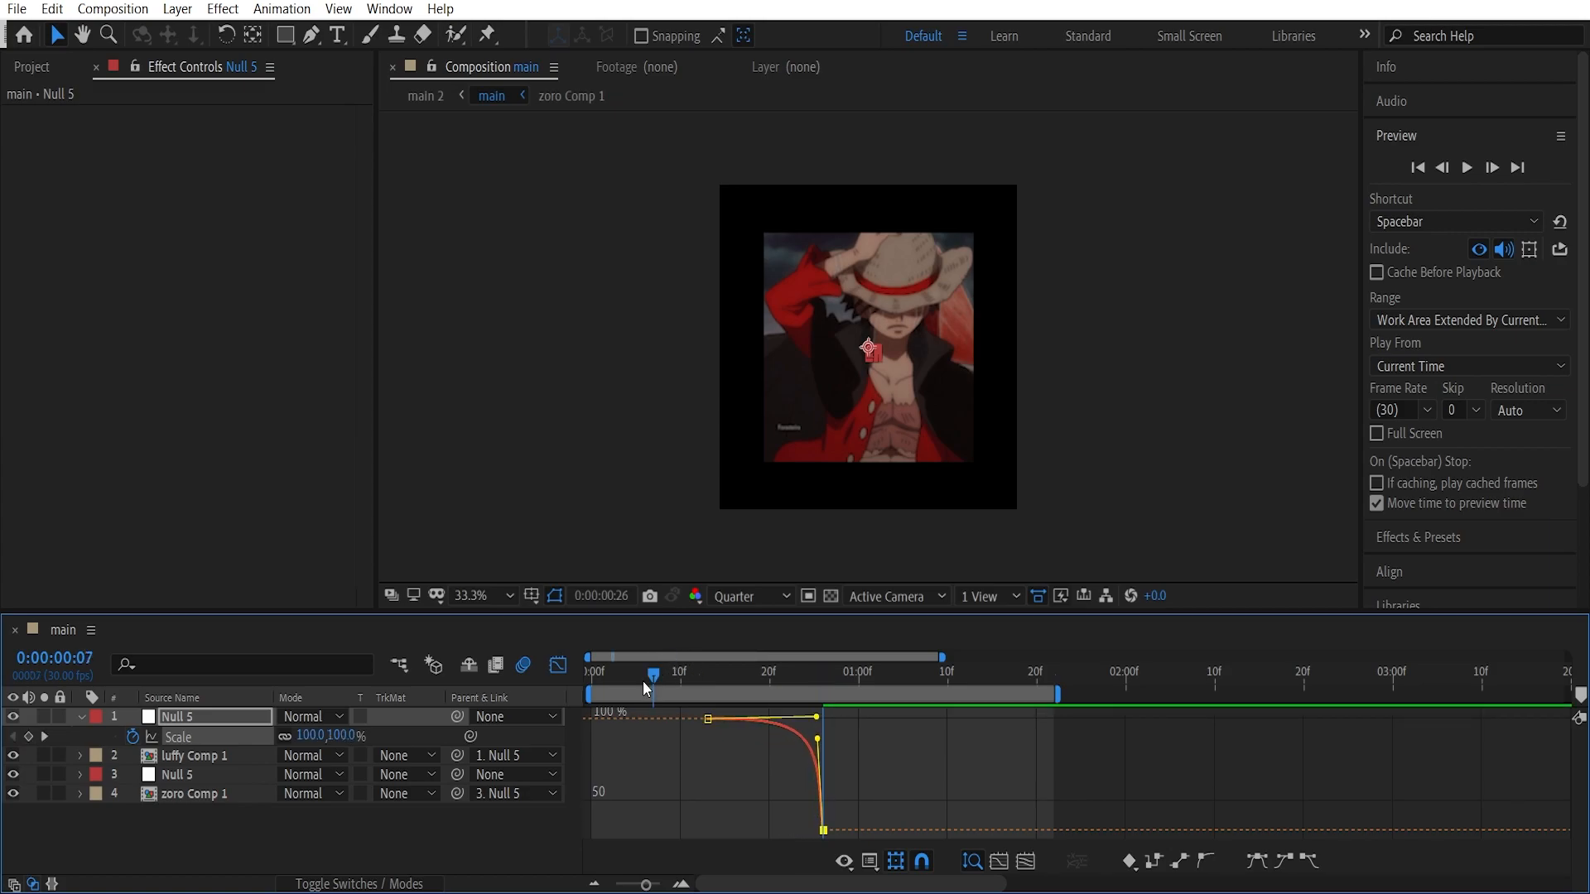
click(558, 666)
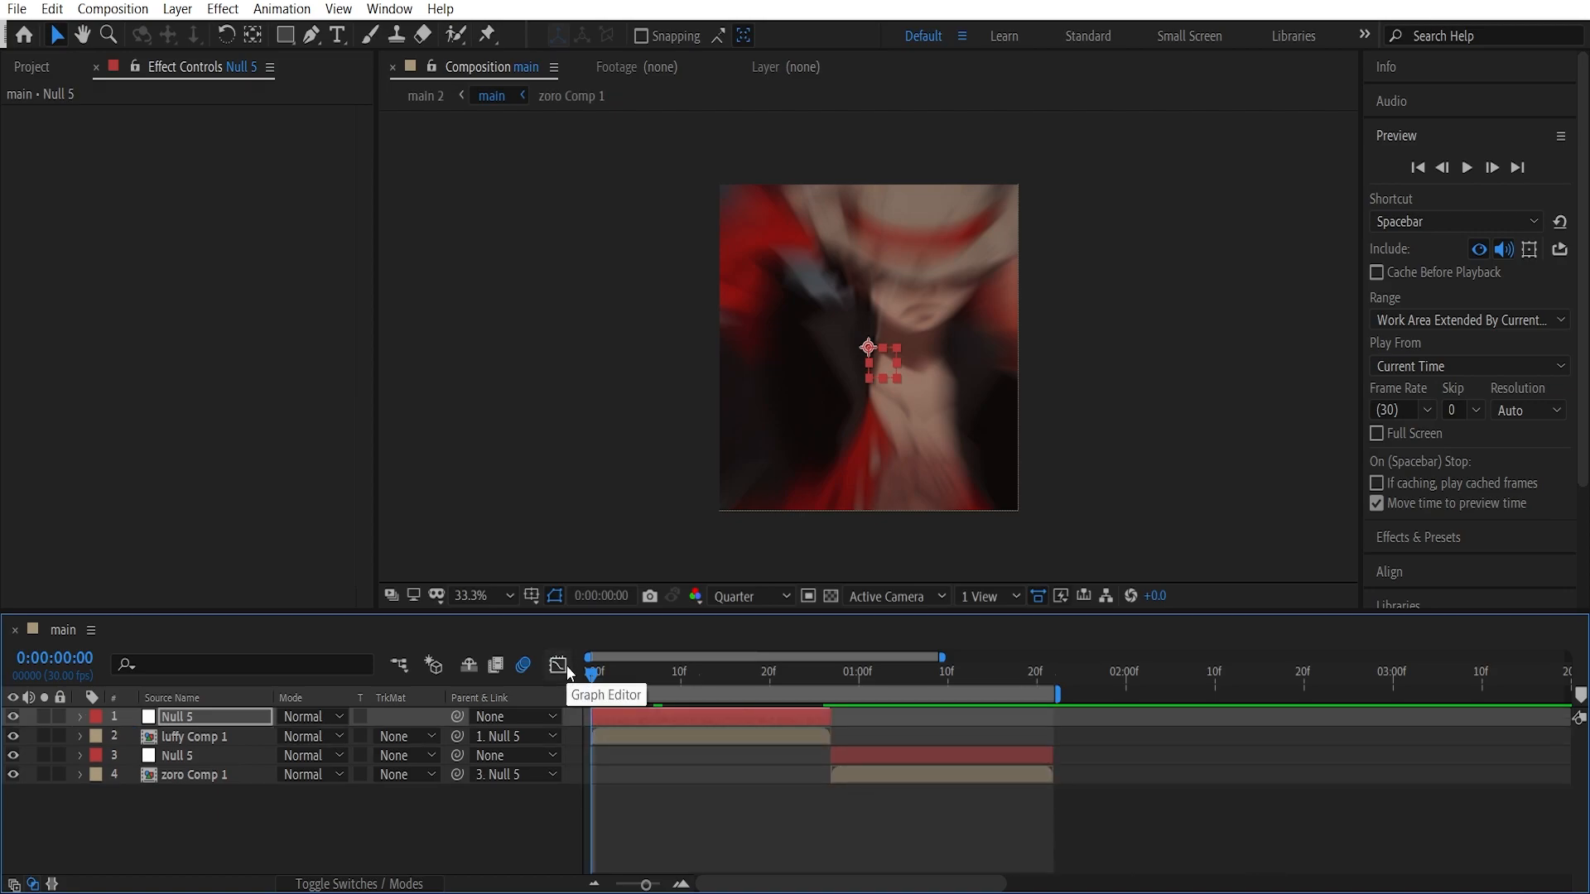
click(1466, 168)
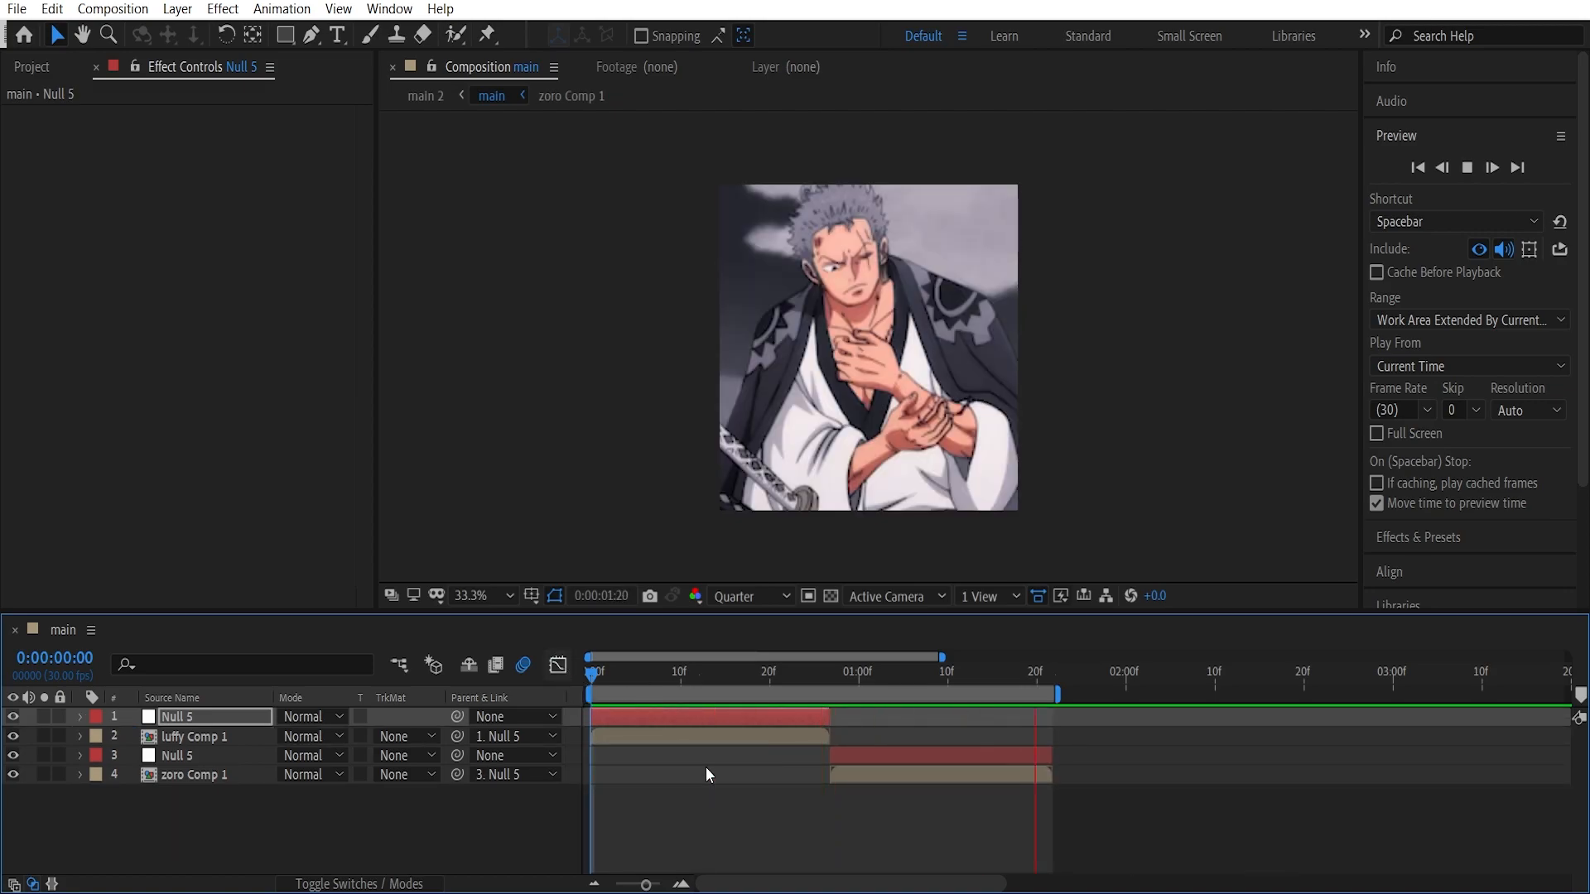
Keyframe the Zoro null's Scale at frame 27 with a zoomed-in value around 220%
click(913, 671)
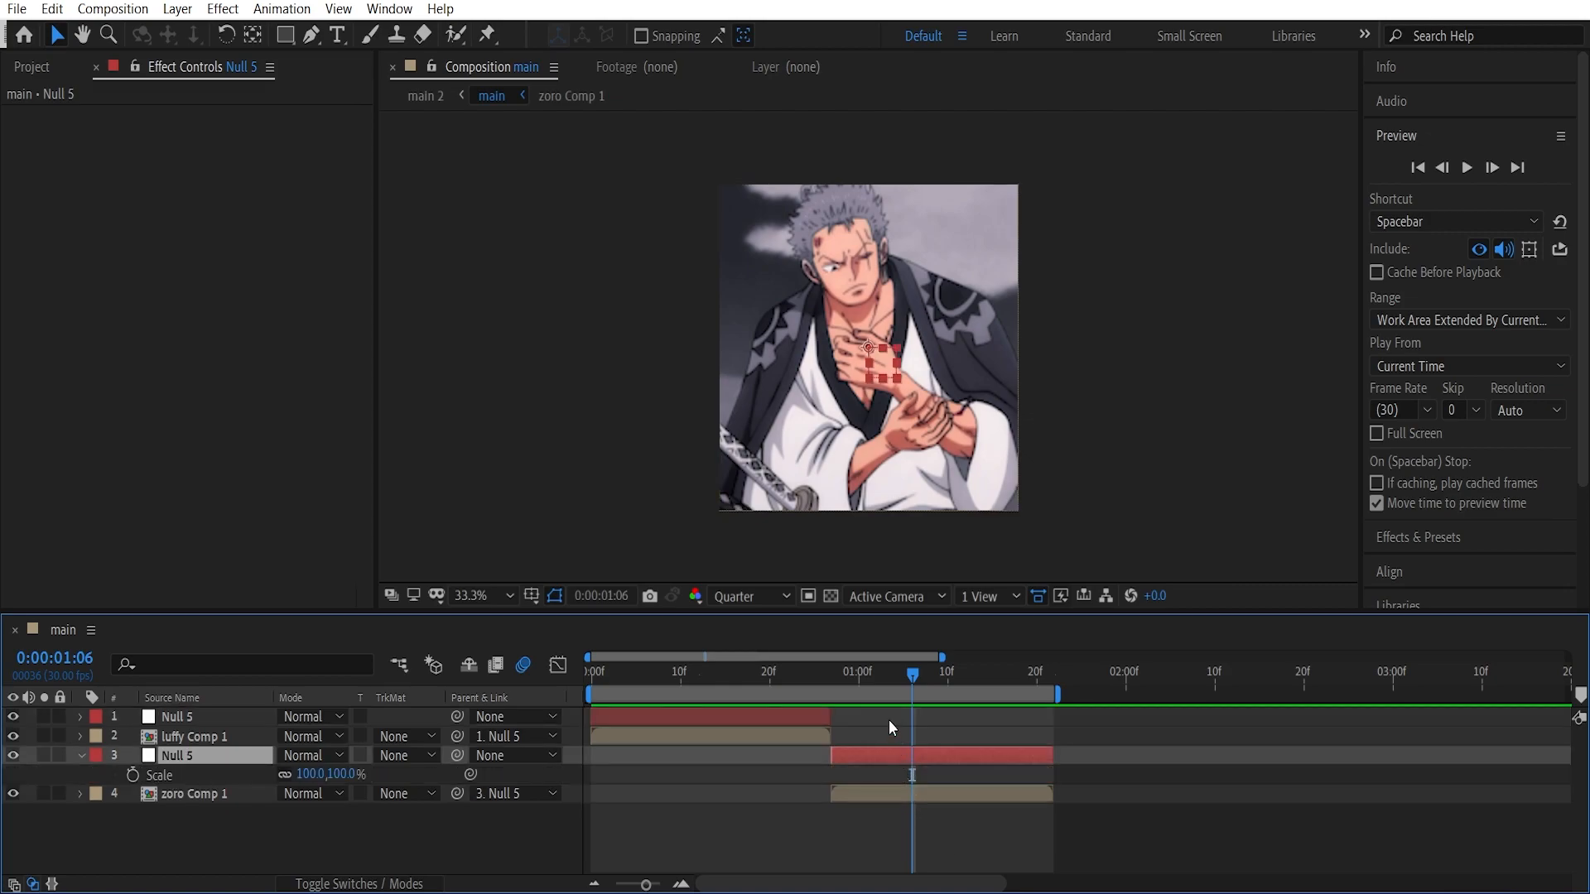
click(824, 672)
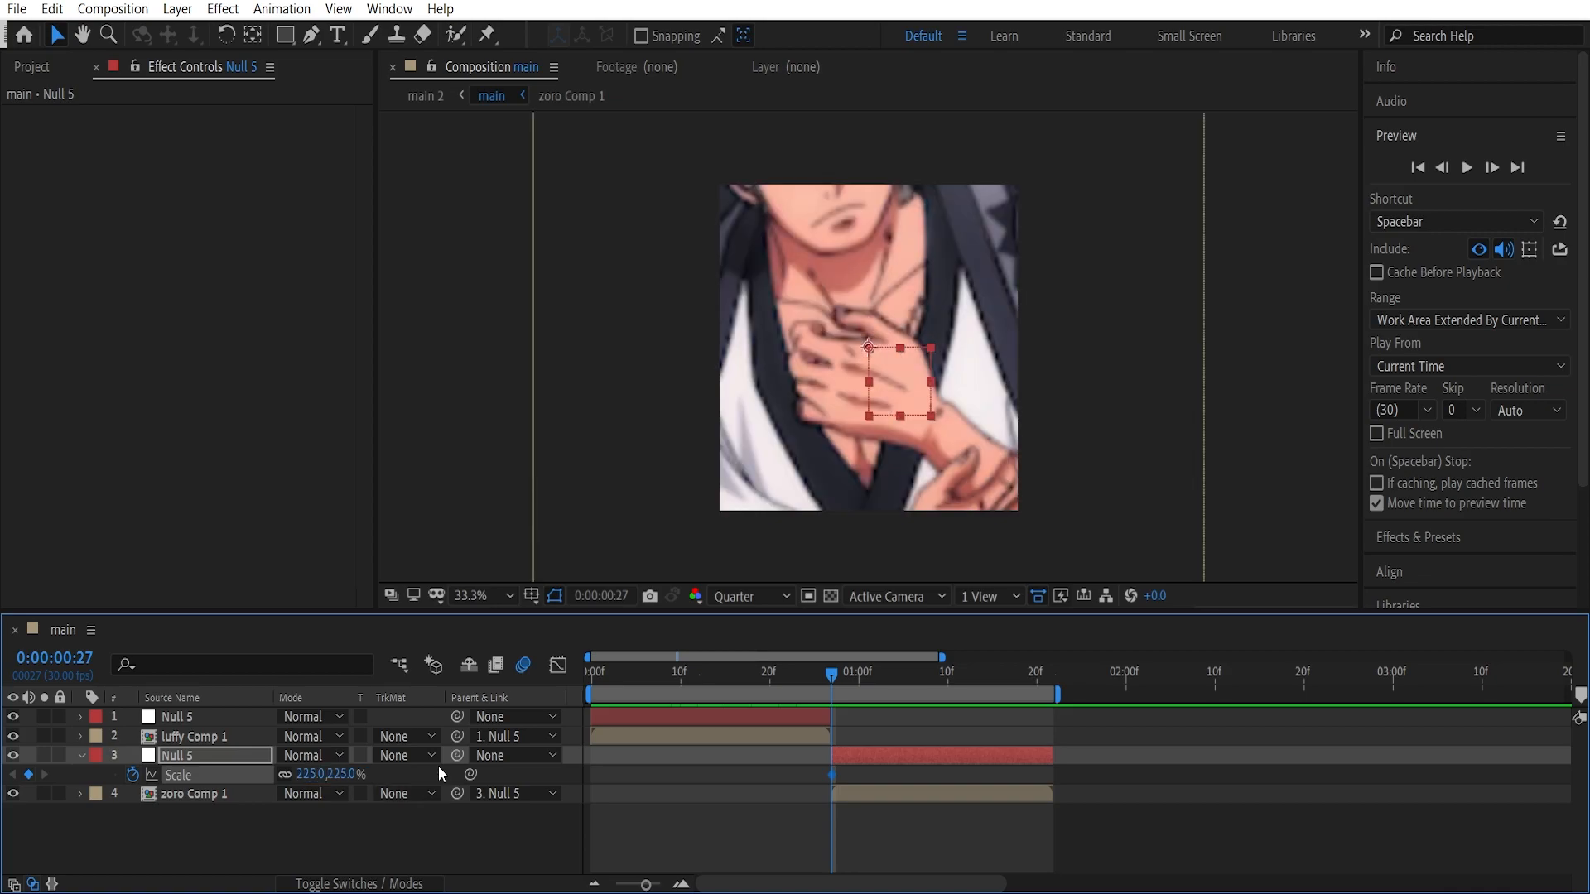
double_click(309, 773)
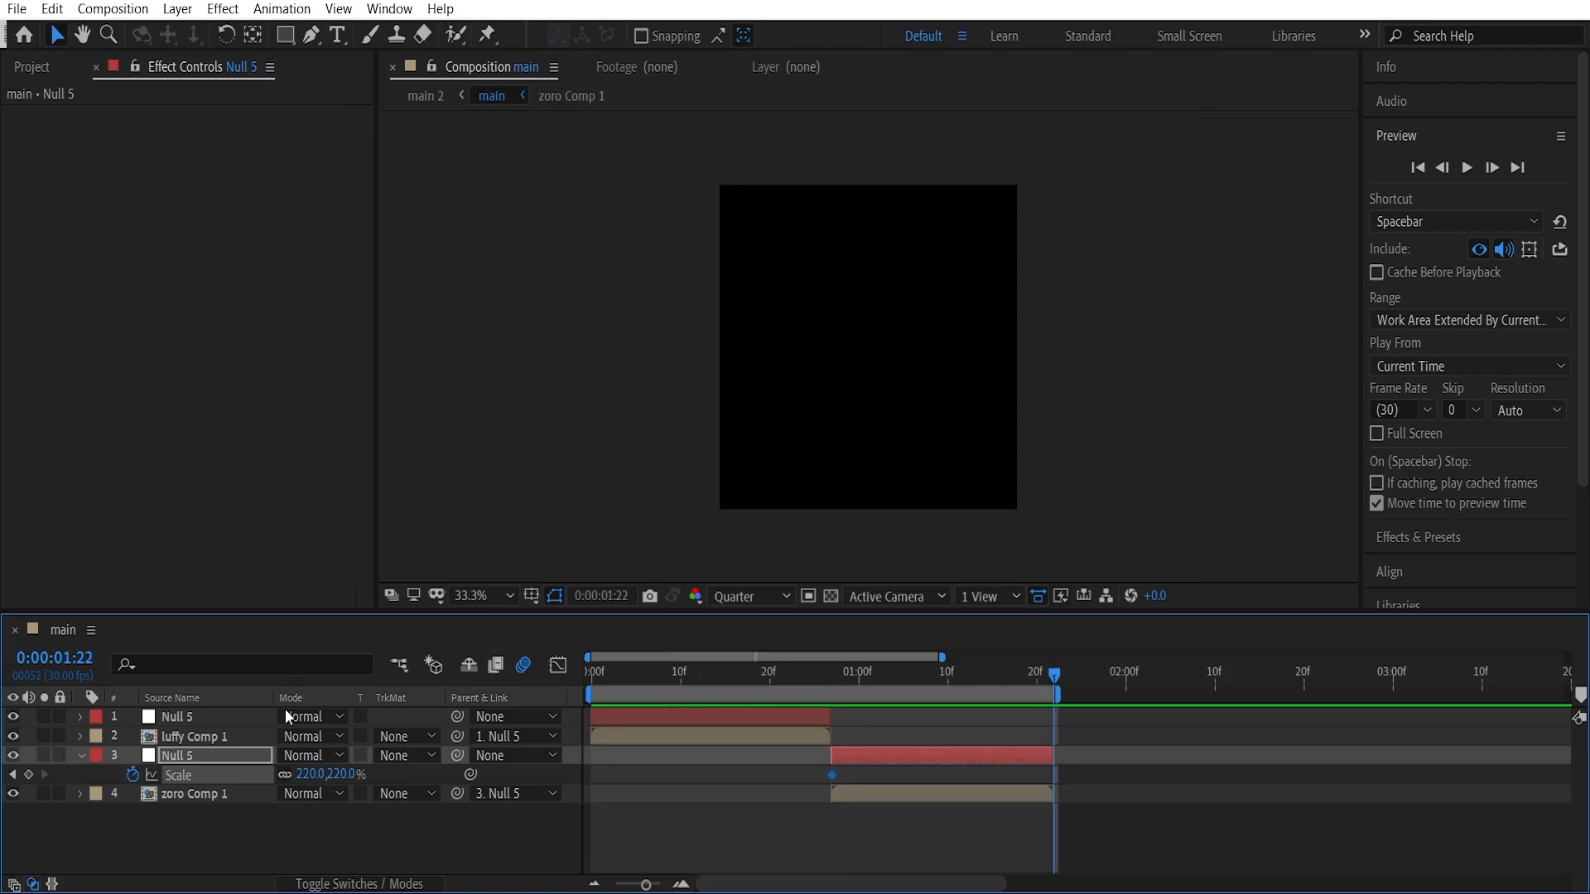
text(10)
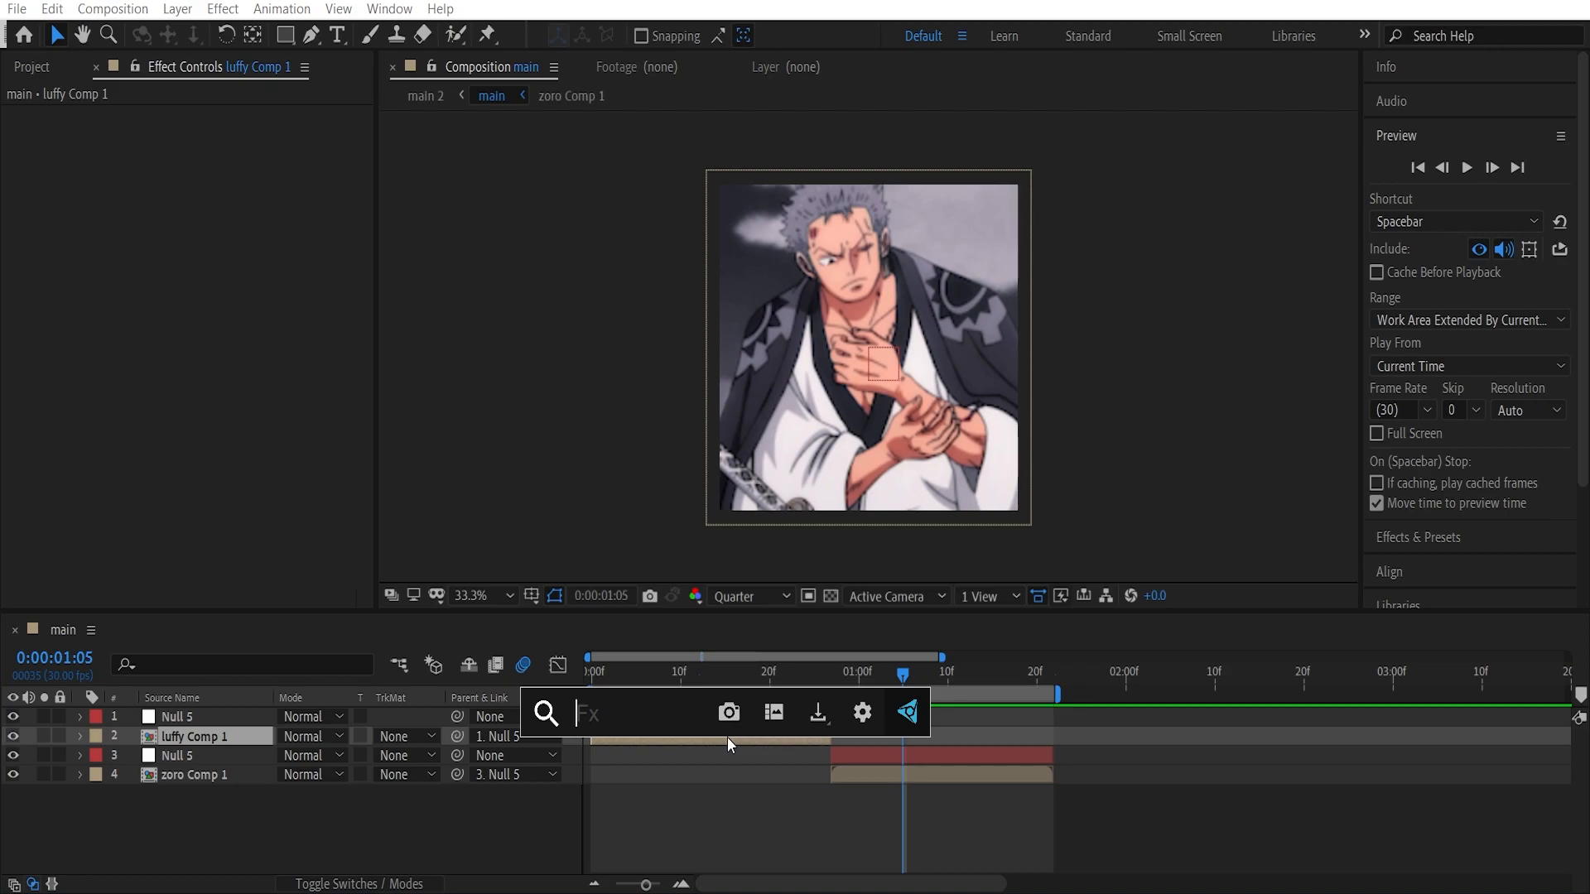
Apply the Warp effect to luffy Comp 1 and choose the FishEye style
text(warp)
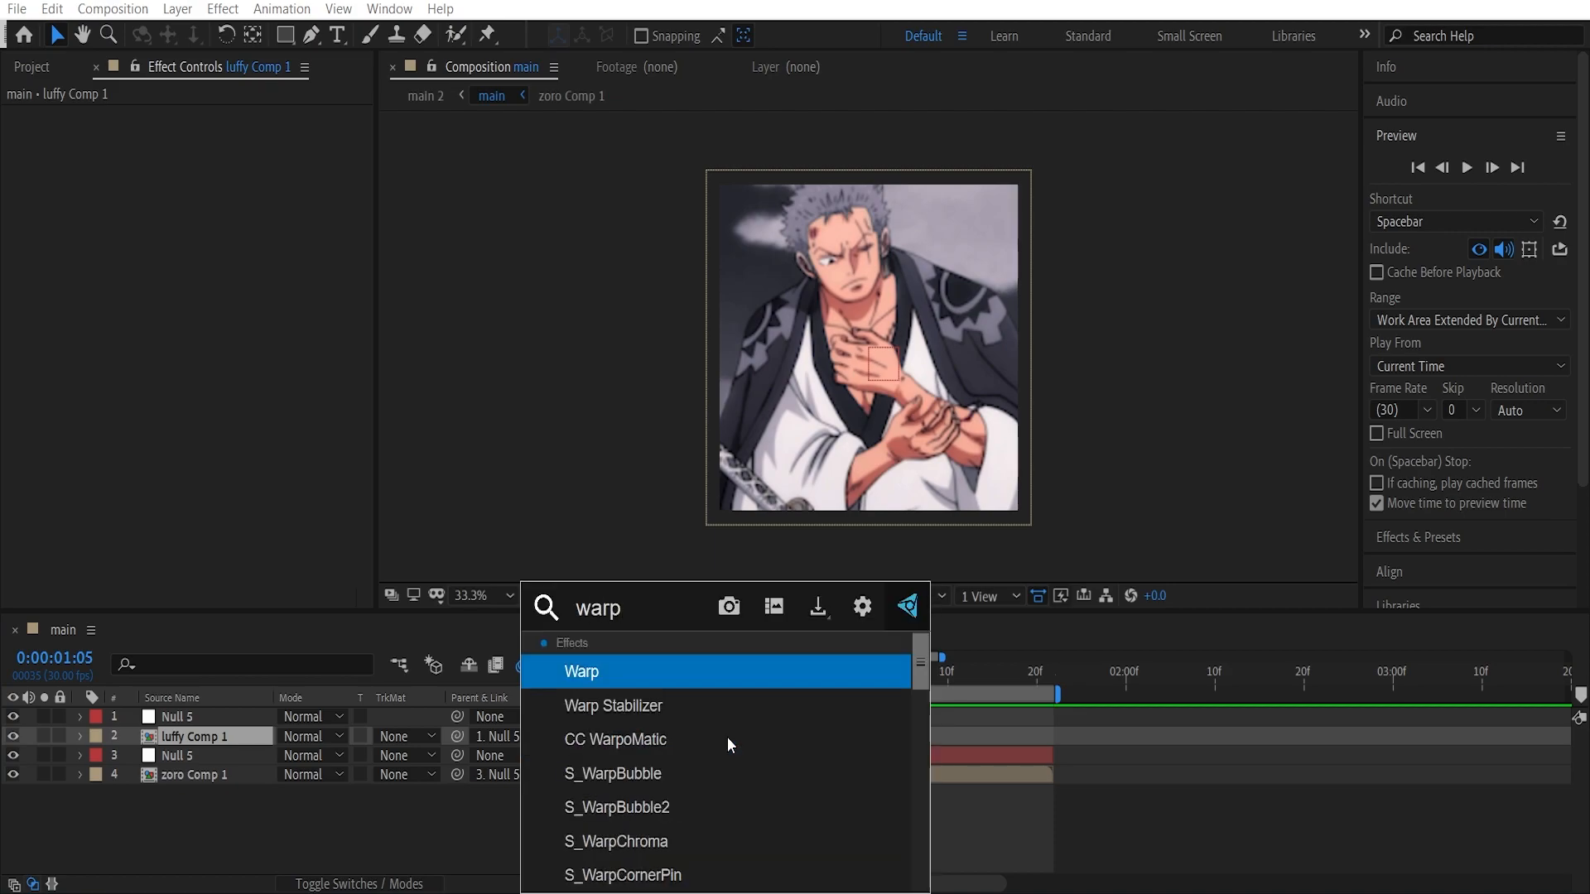
mouse_move(705, 676)
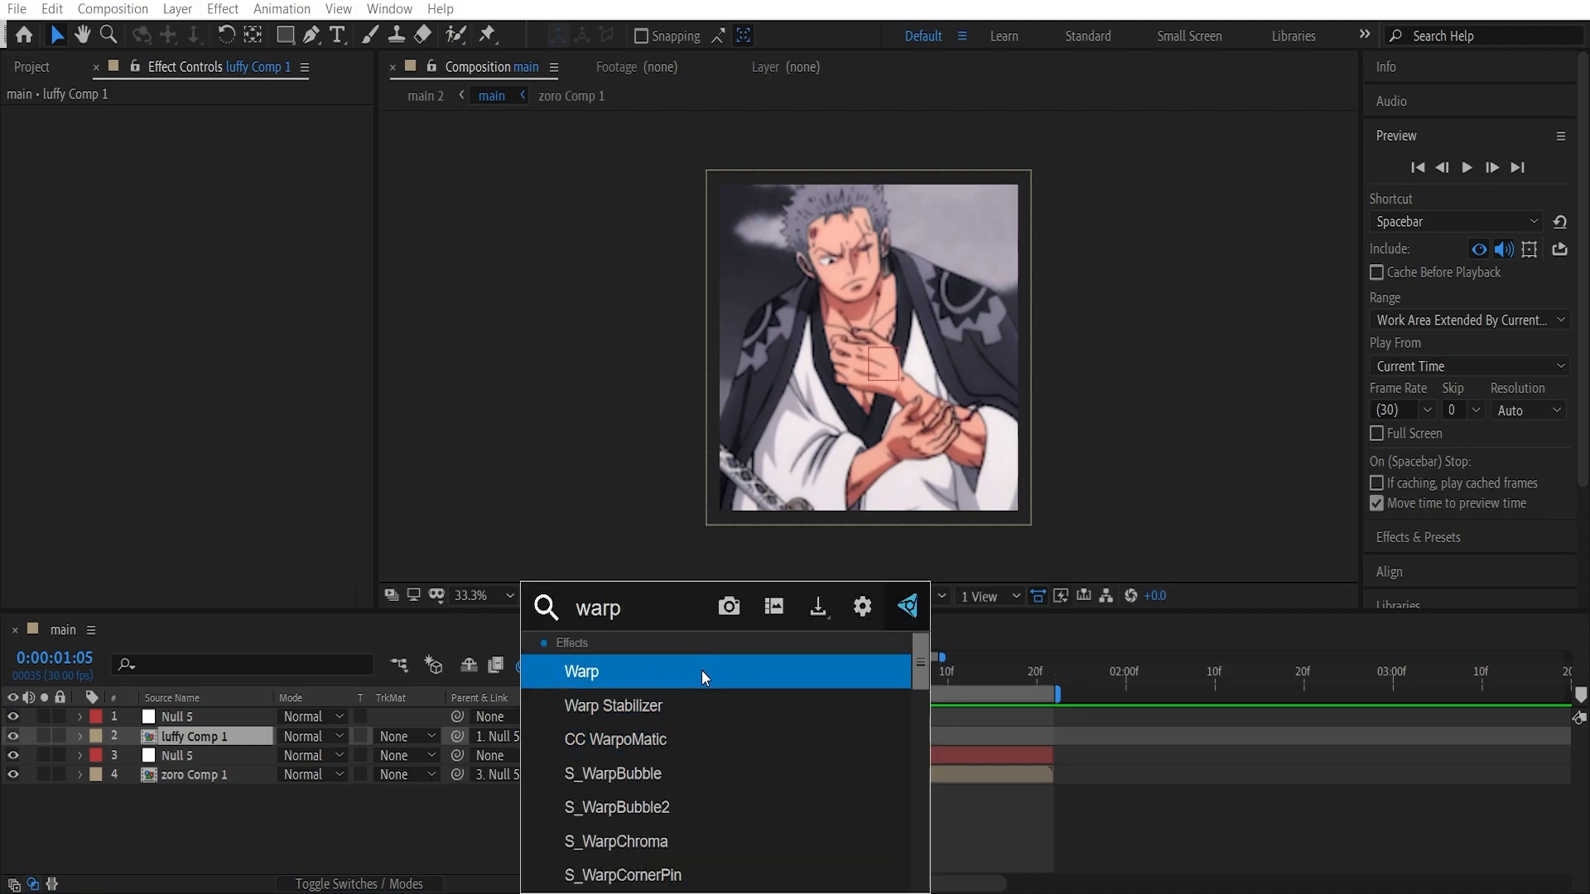
mouse_move(711, 659)
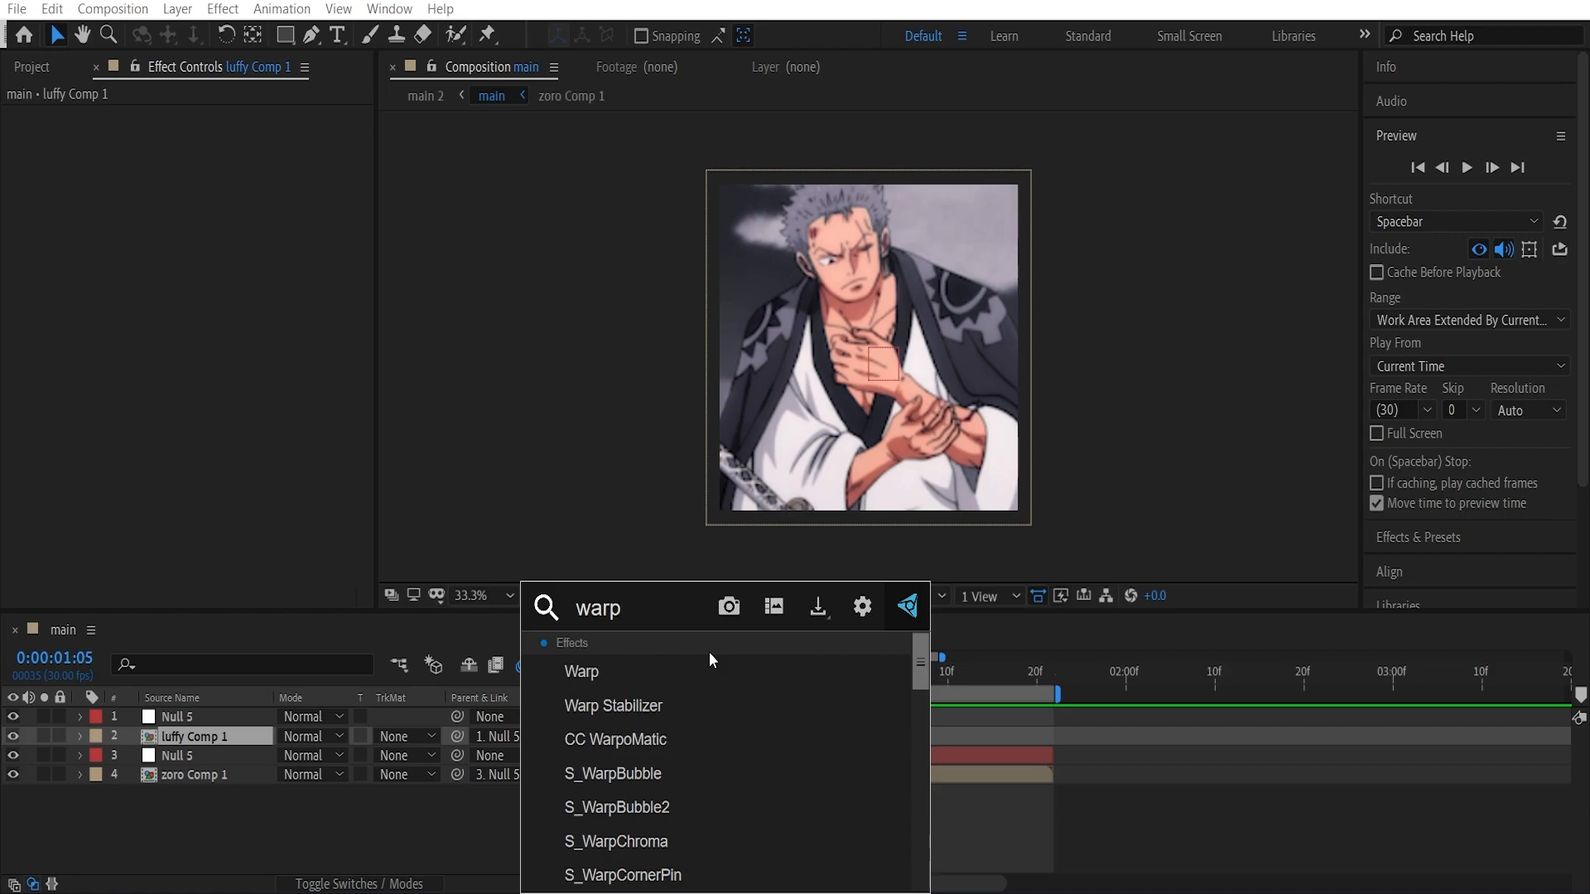
double_click(581, 671)
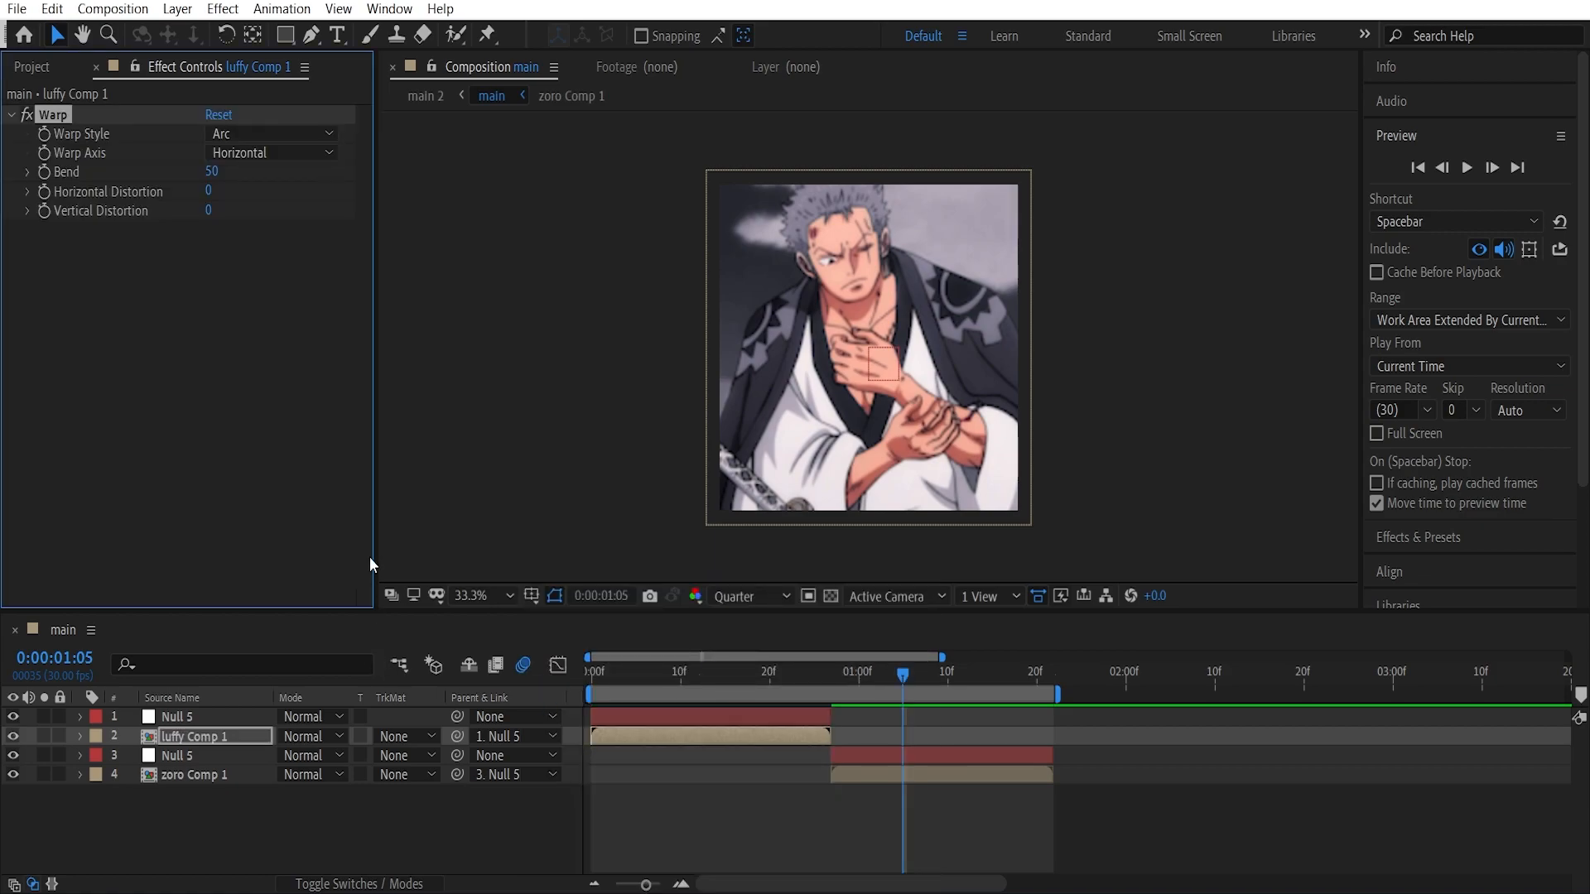
mouse_move(721, 679)
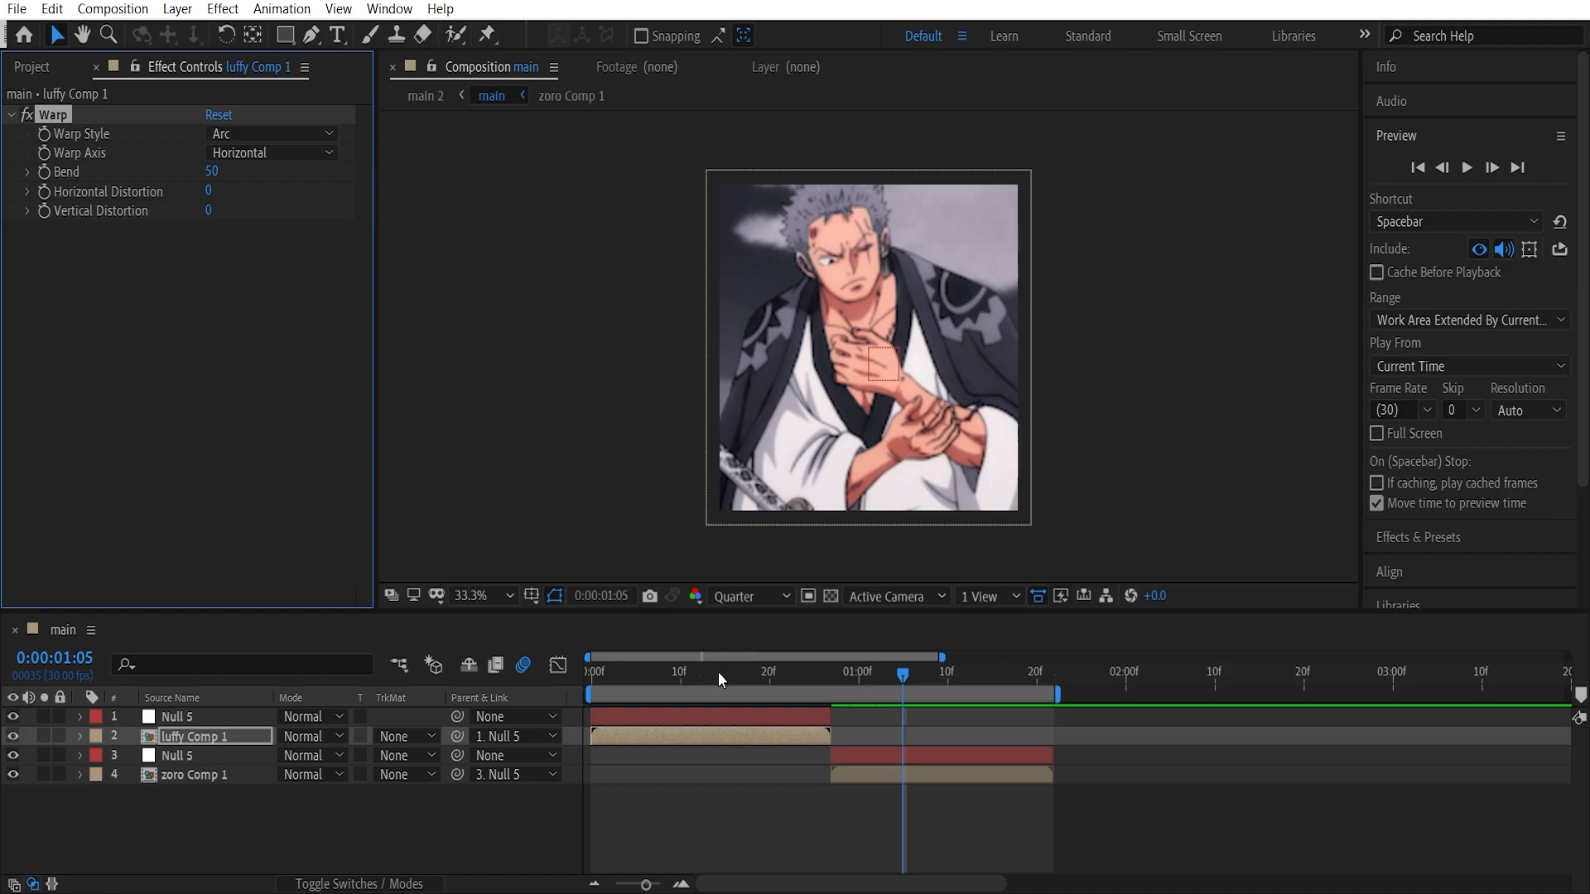
click(270, 133)
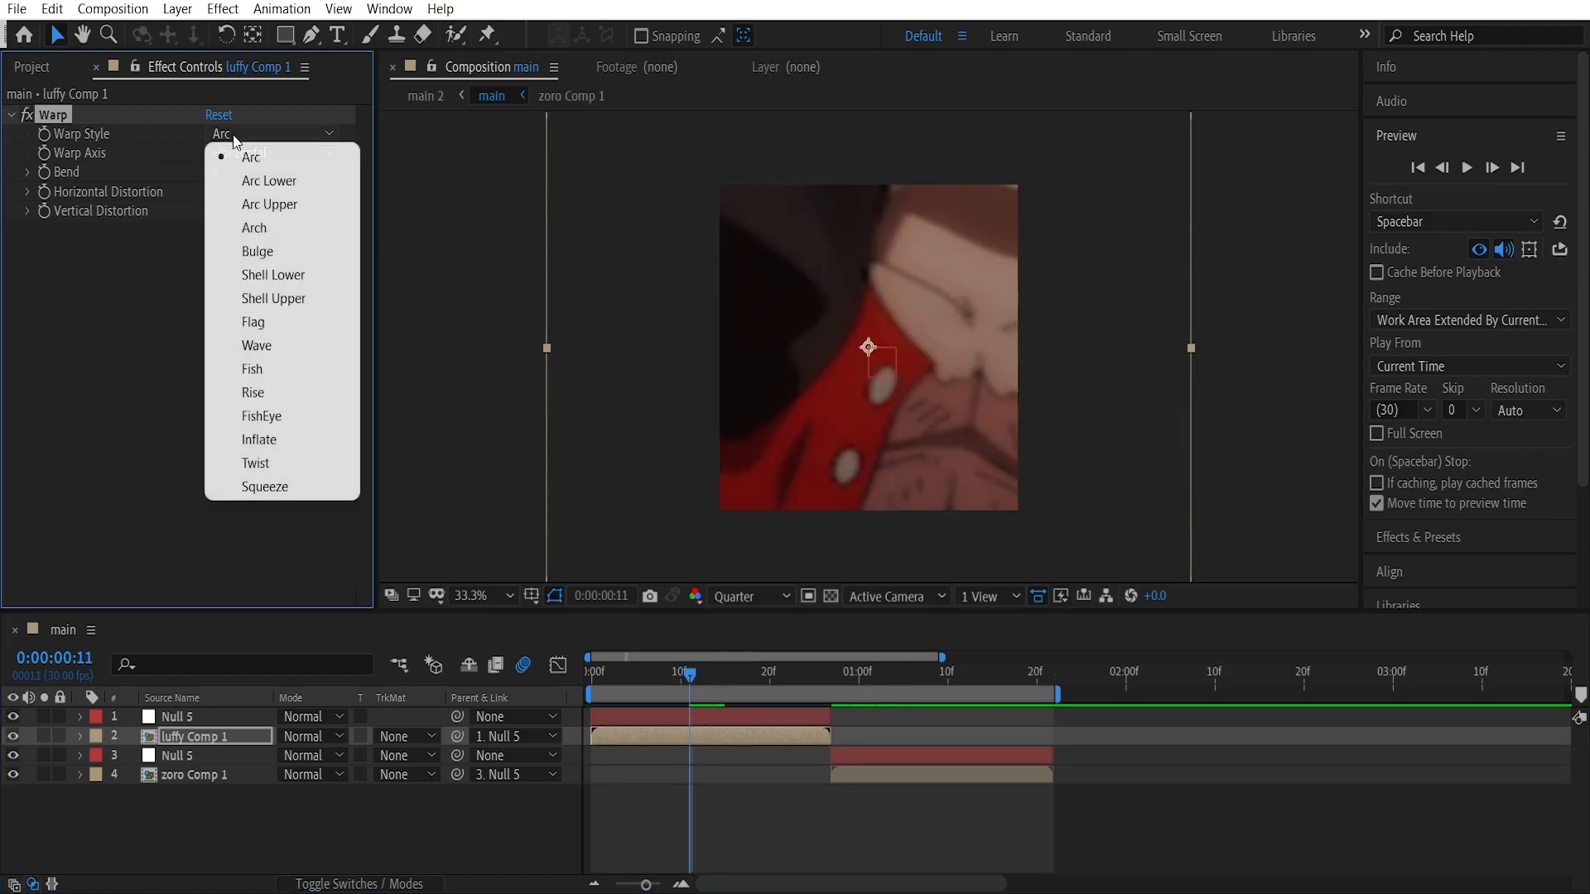
click(260, 416)
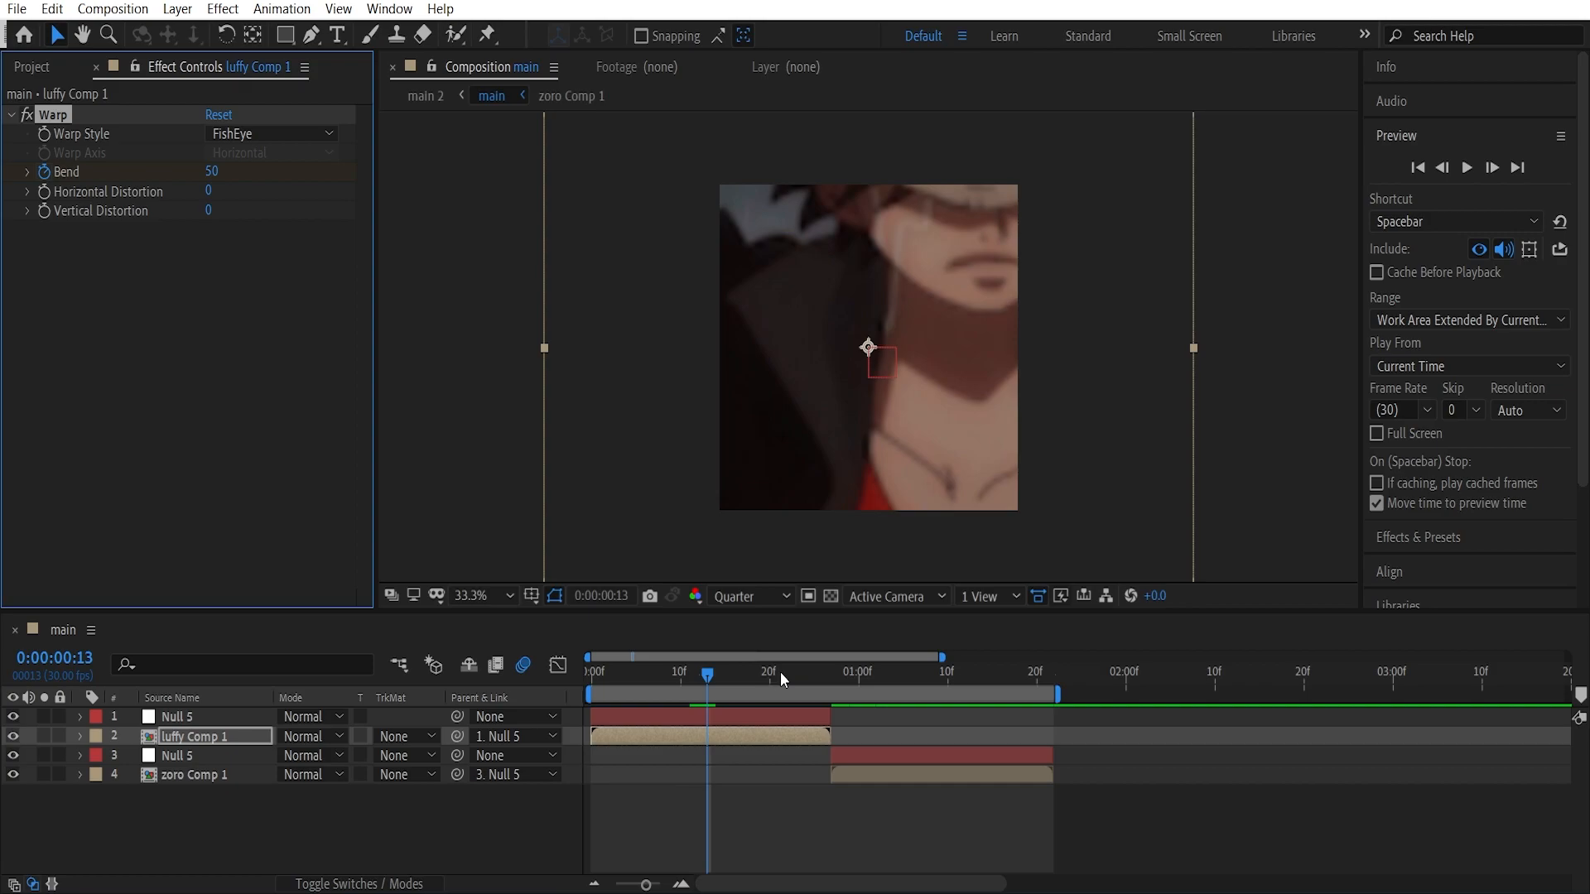
Scrub the FishEye Bend down to -100 while checking a later frame
click(821, 671)
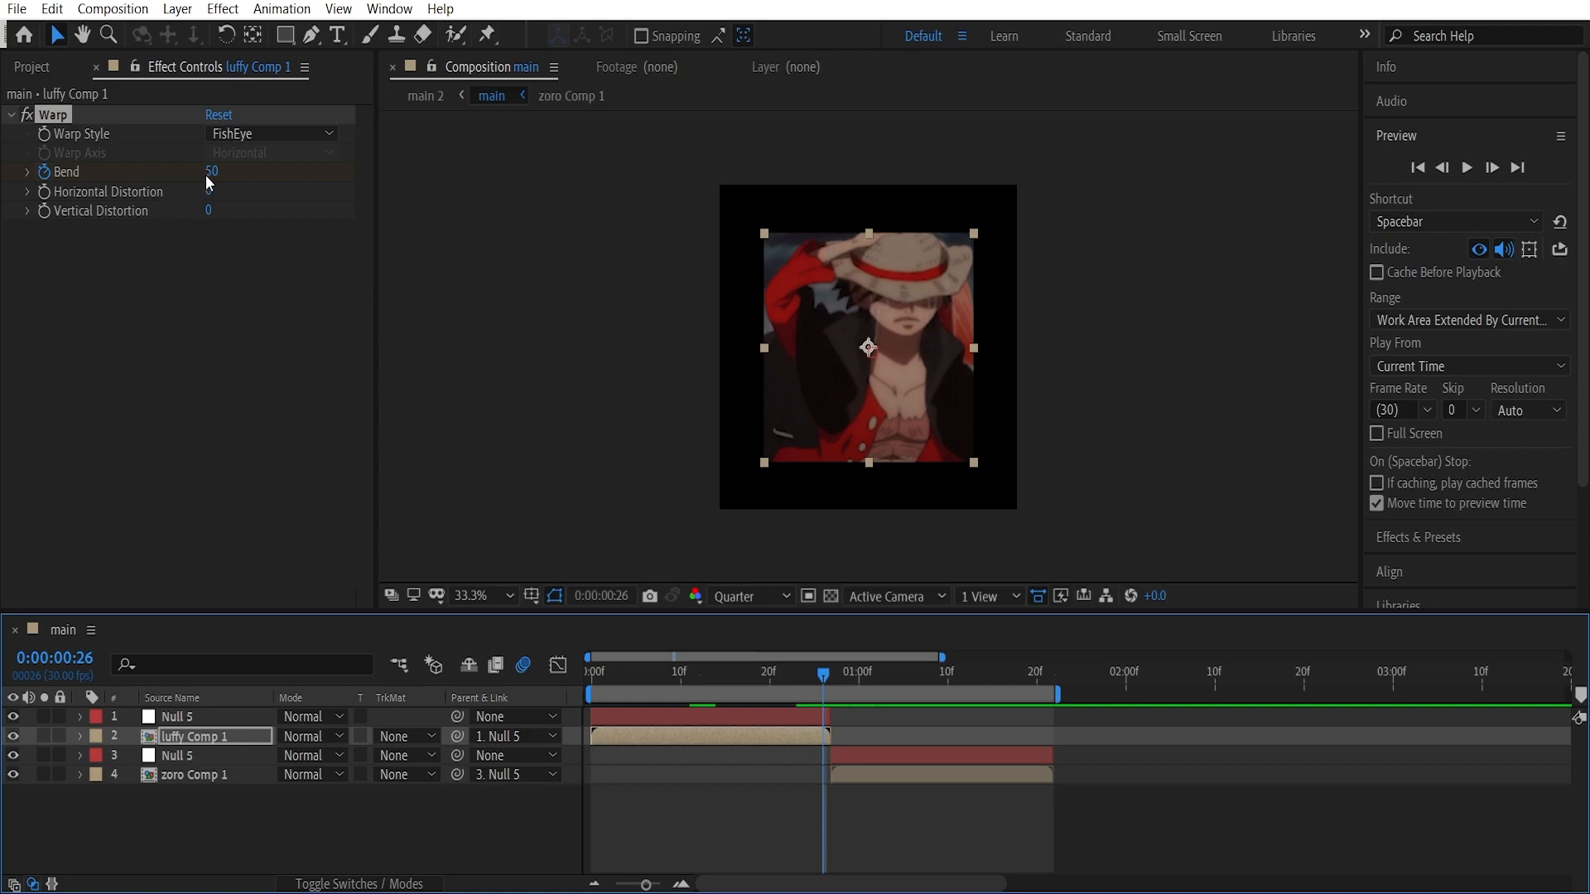
drag(212, 171, 212, 171)
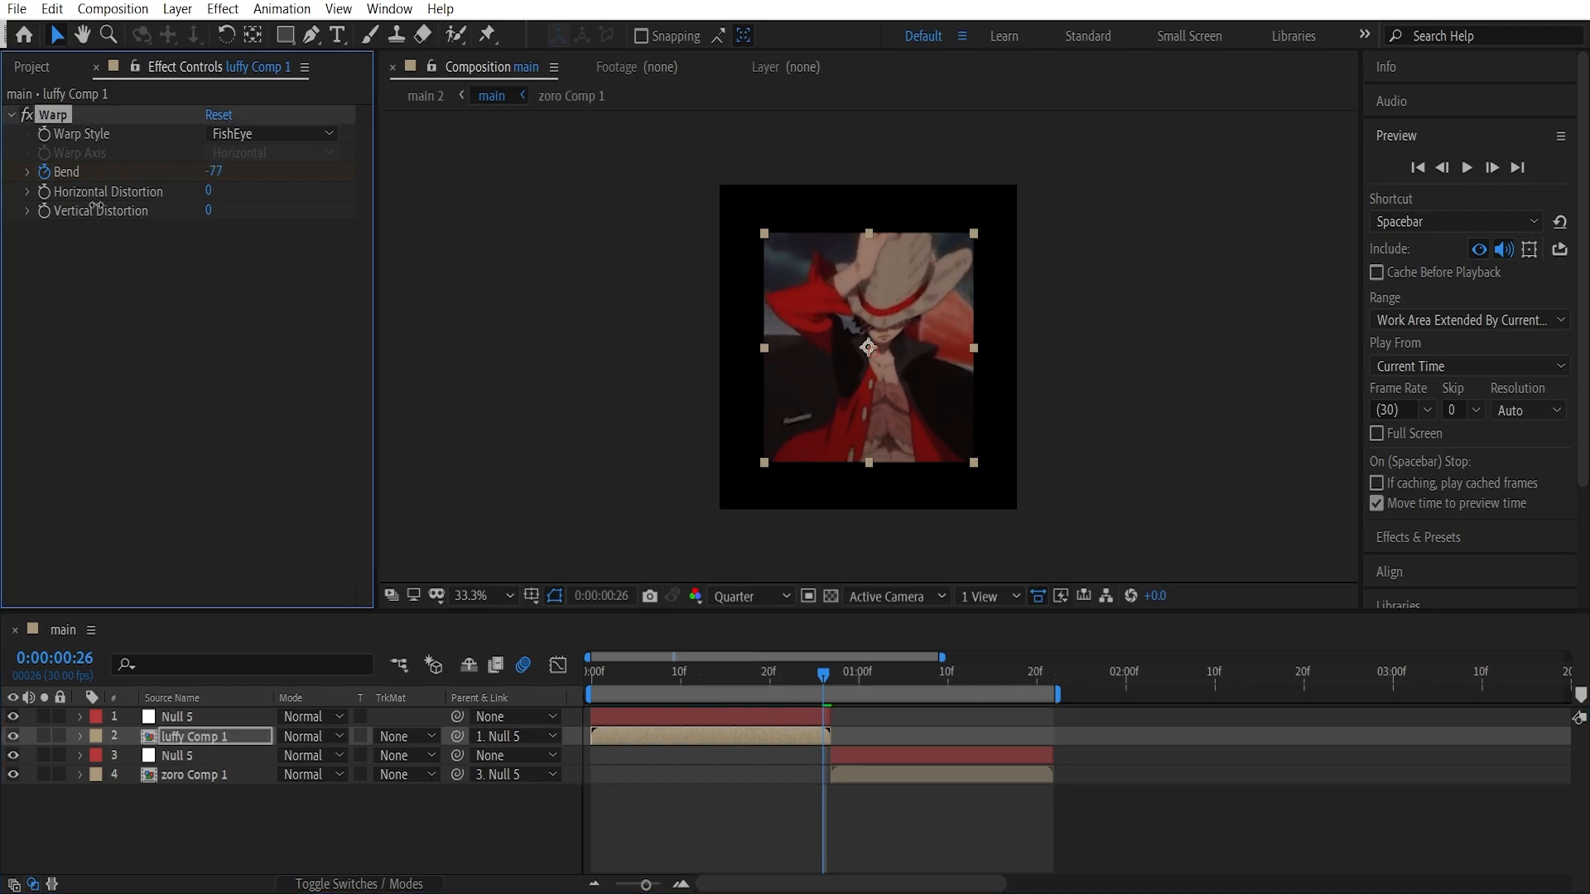
drag(233, 171, 202, 170)
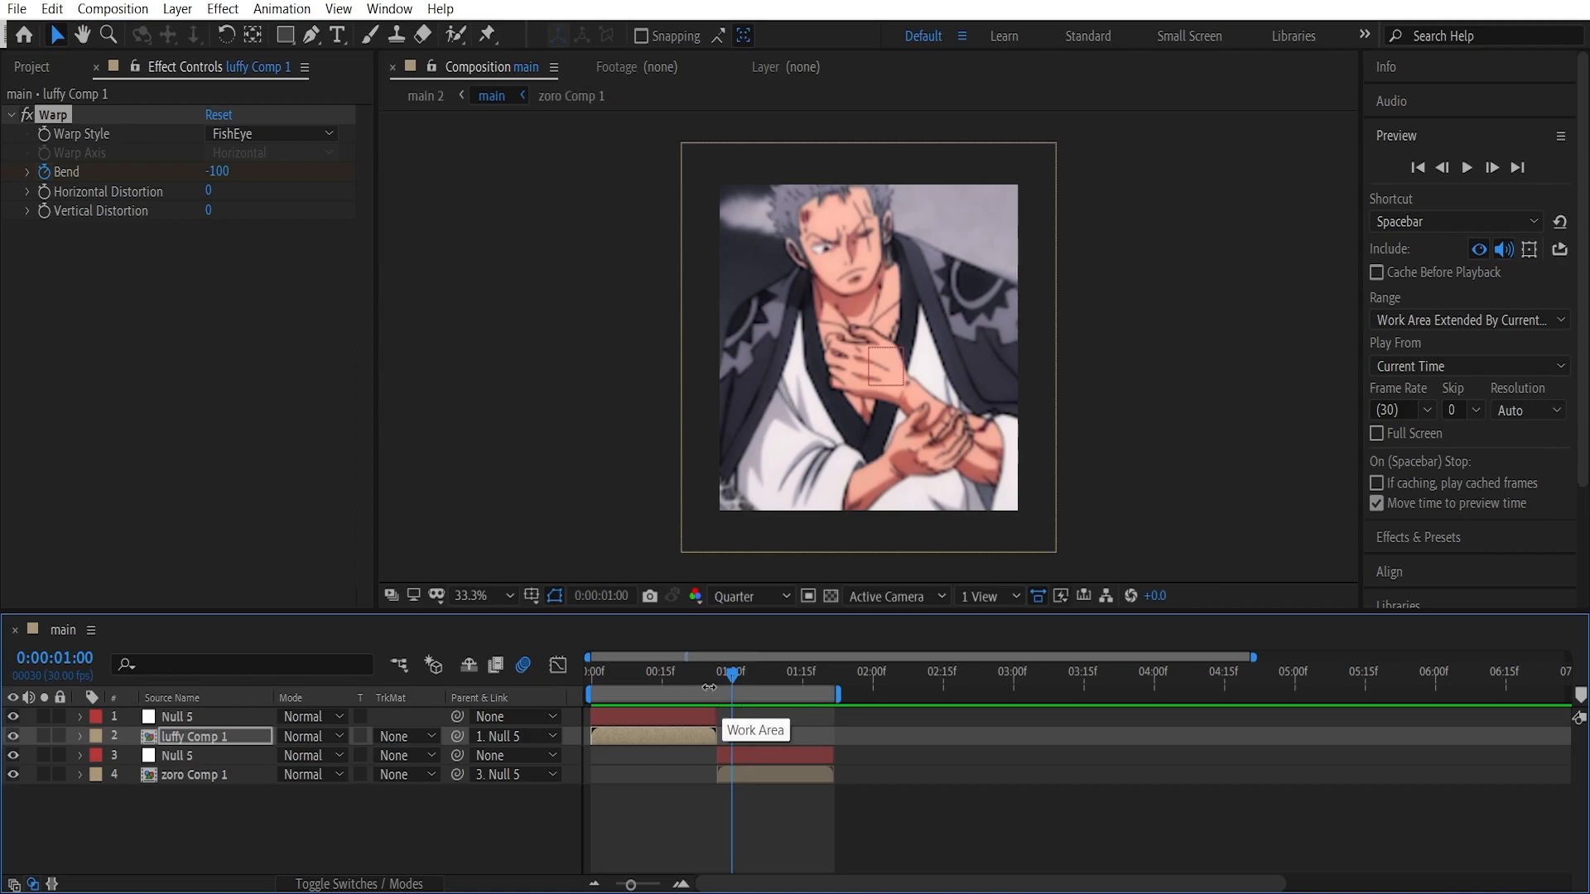
At frame 26, add Adjustment Layer 3 on top of the stack over the Luffy-to-Zoro cut
drag(729, 671, 712, 671)
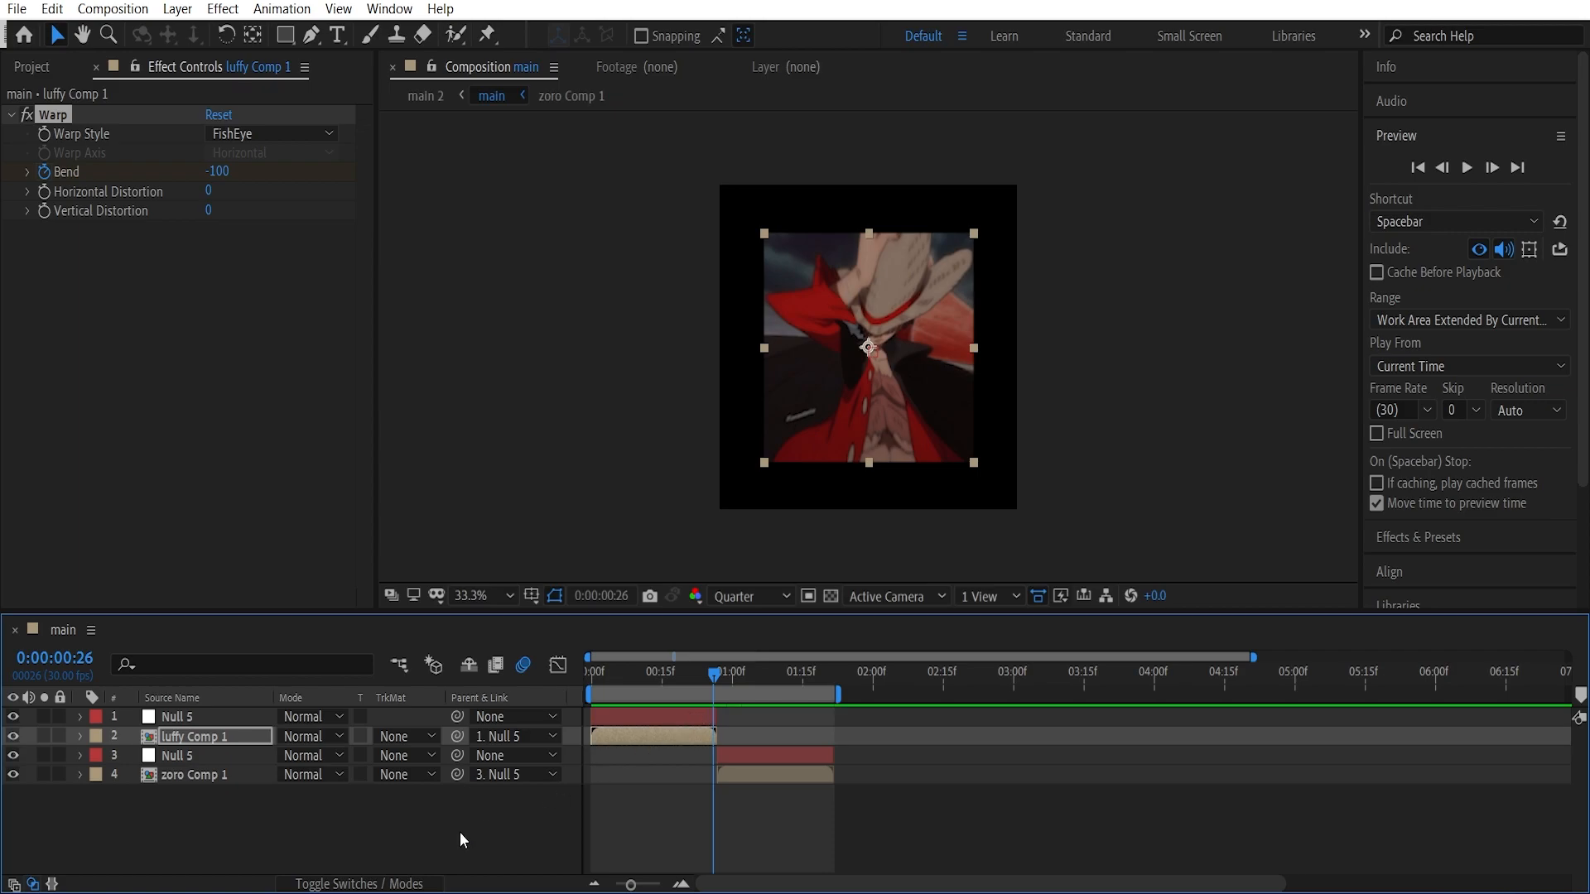
right_click(462, 839)
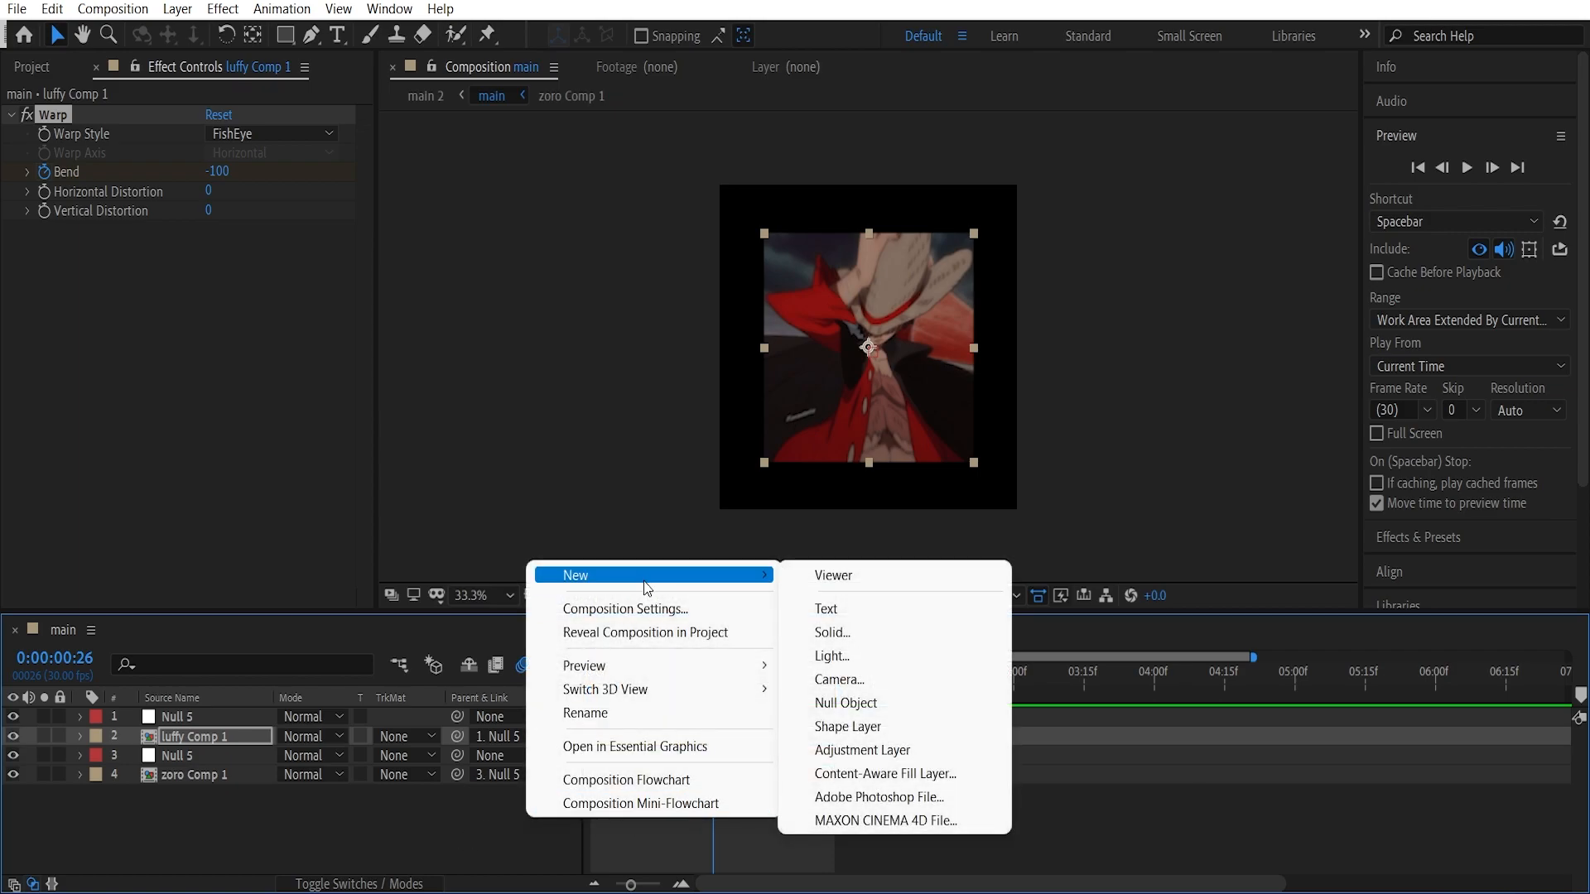
mouse_move(391, 860)
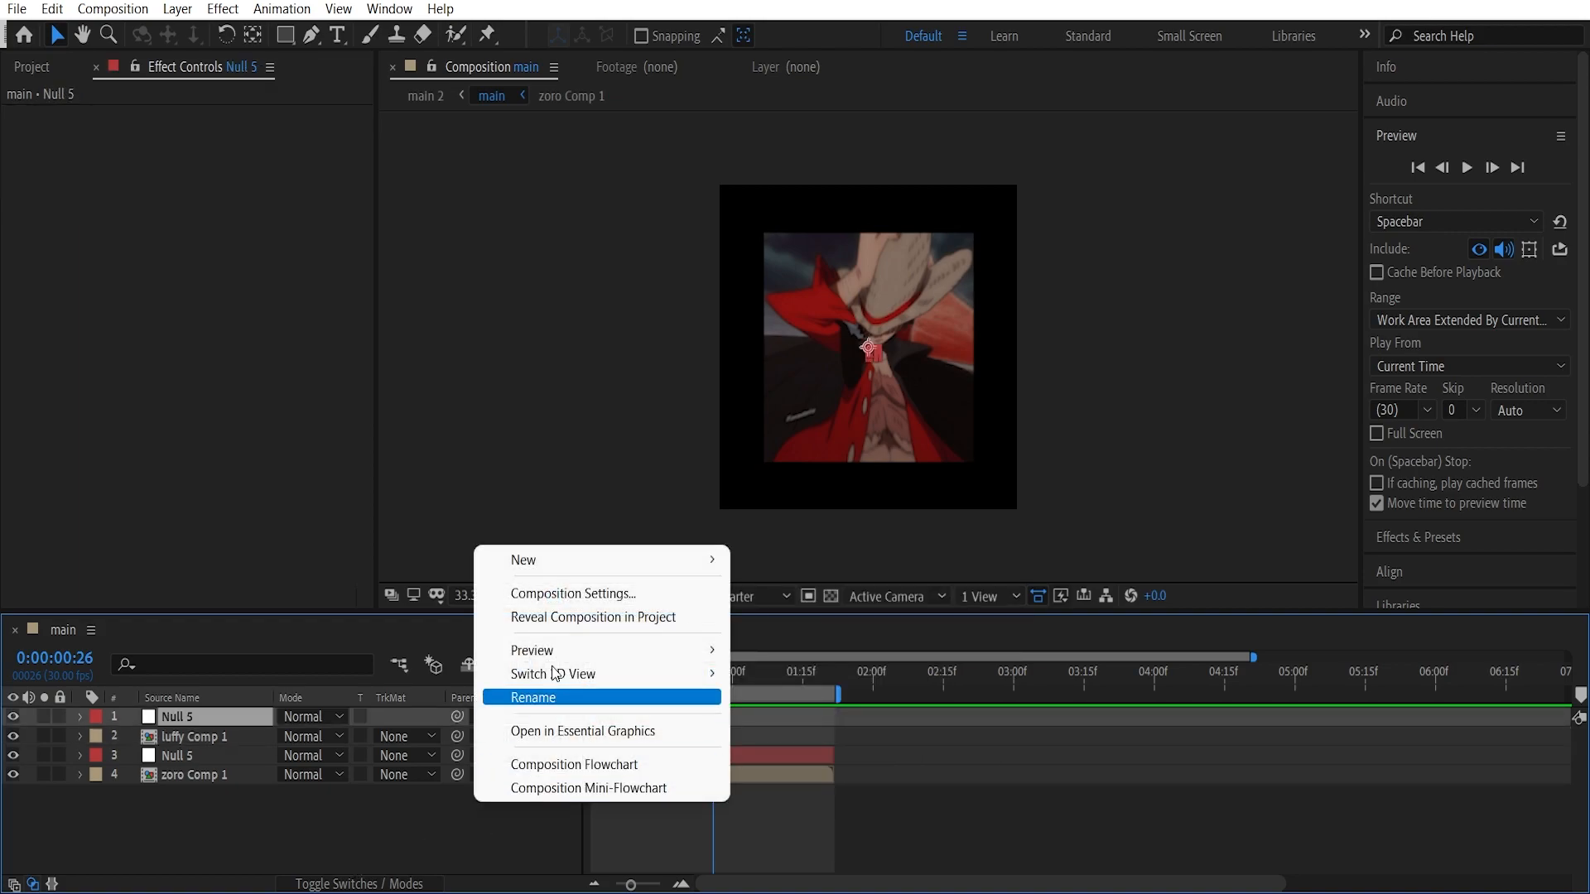
mouse_move(523, 558)
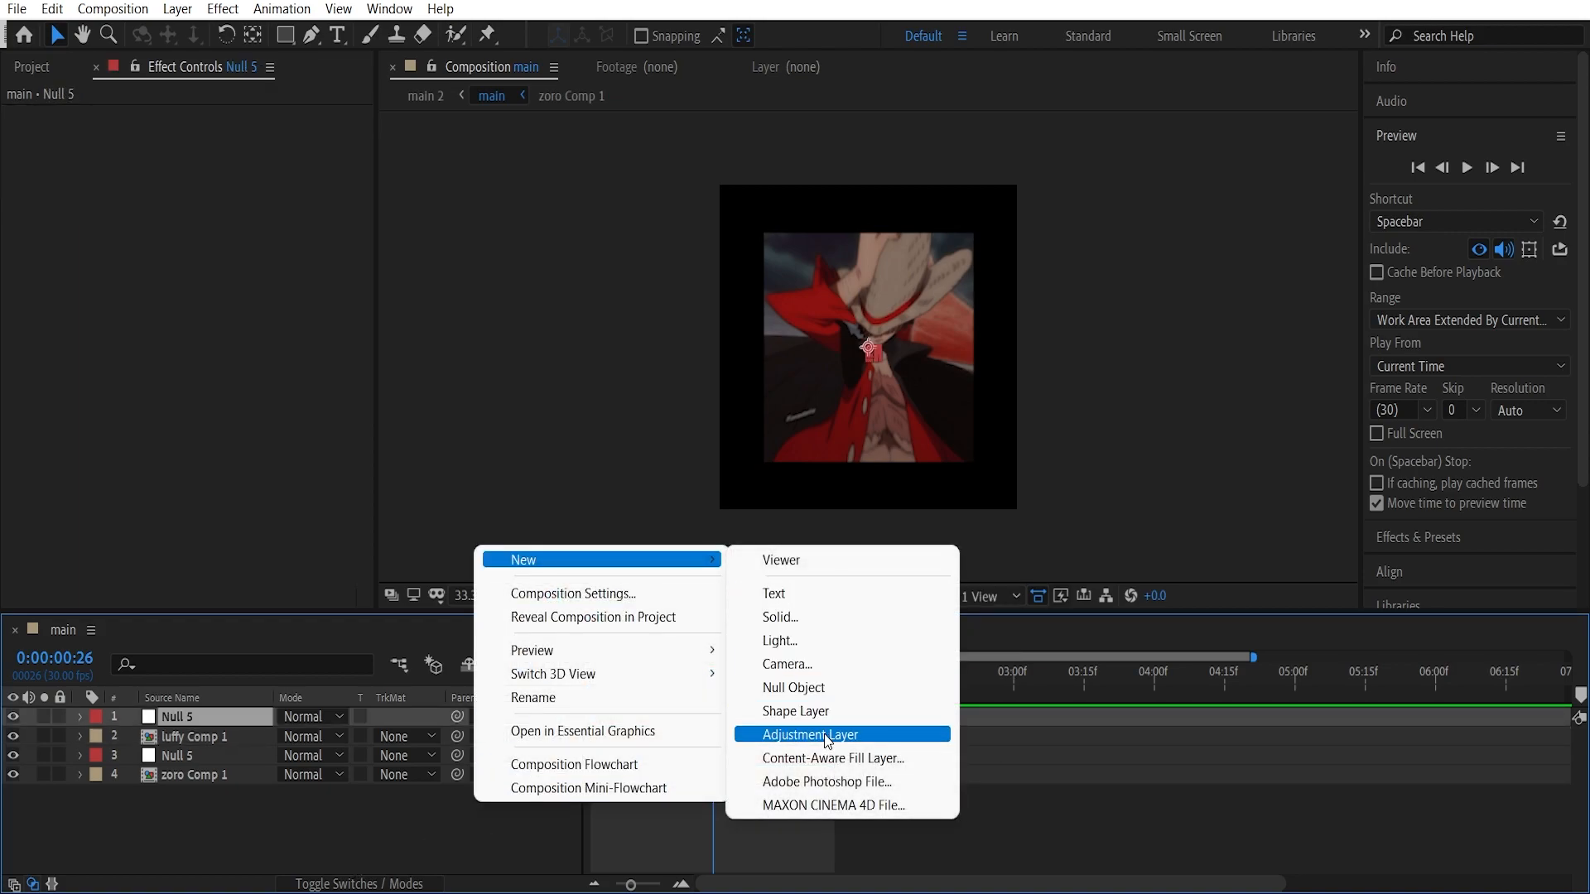
click(810, 734)
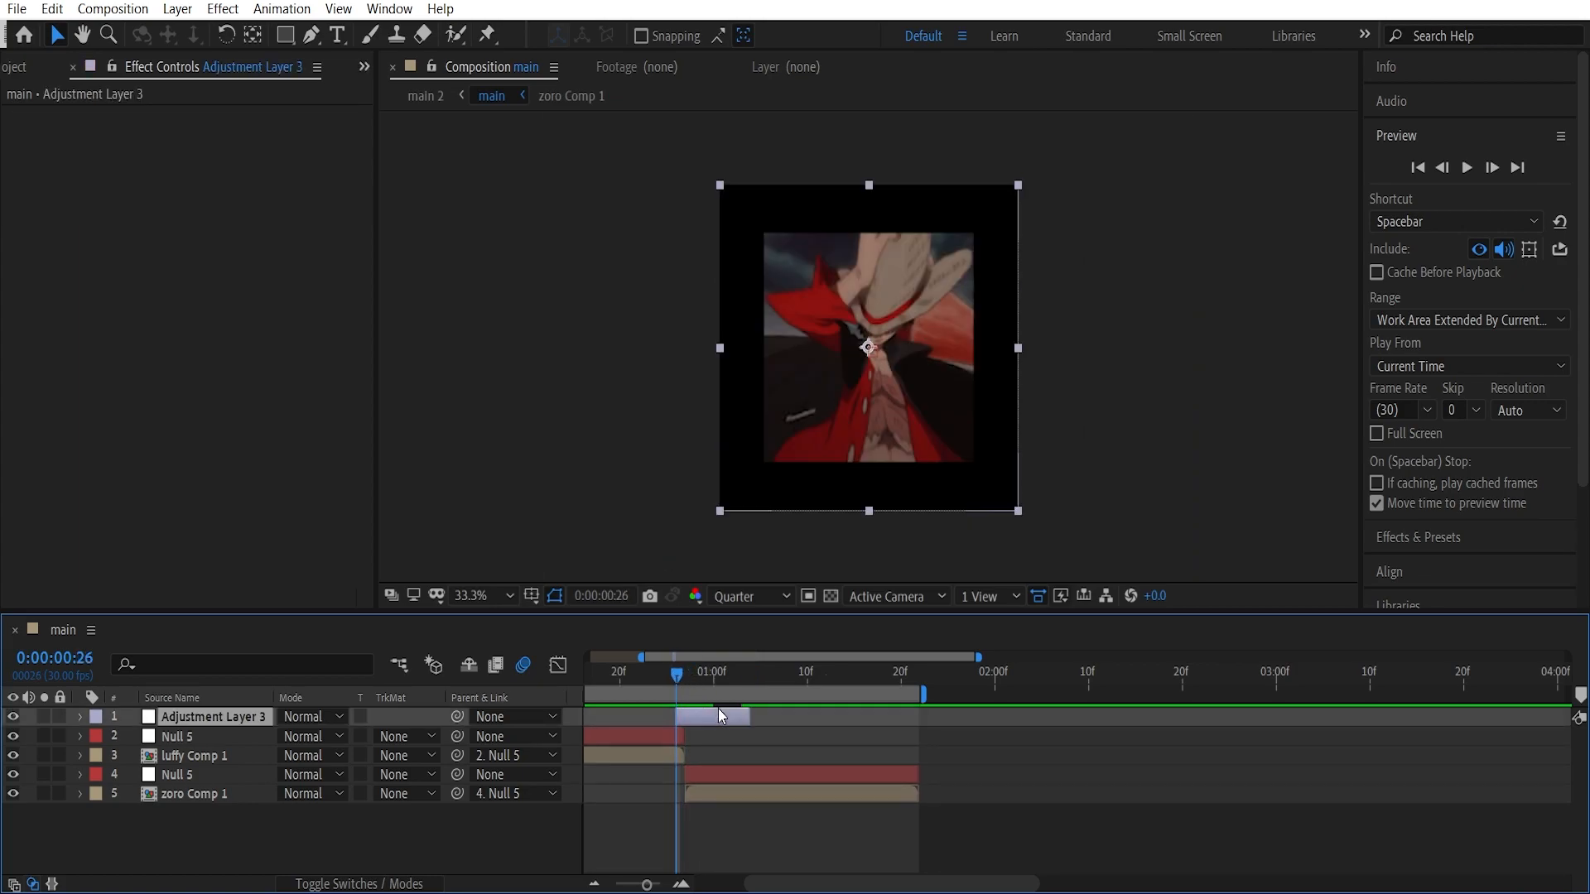
Apply Twitch to Adjustment Layer 3, enable Slide, and reveal the Slide operator controls
text(twit)
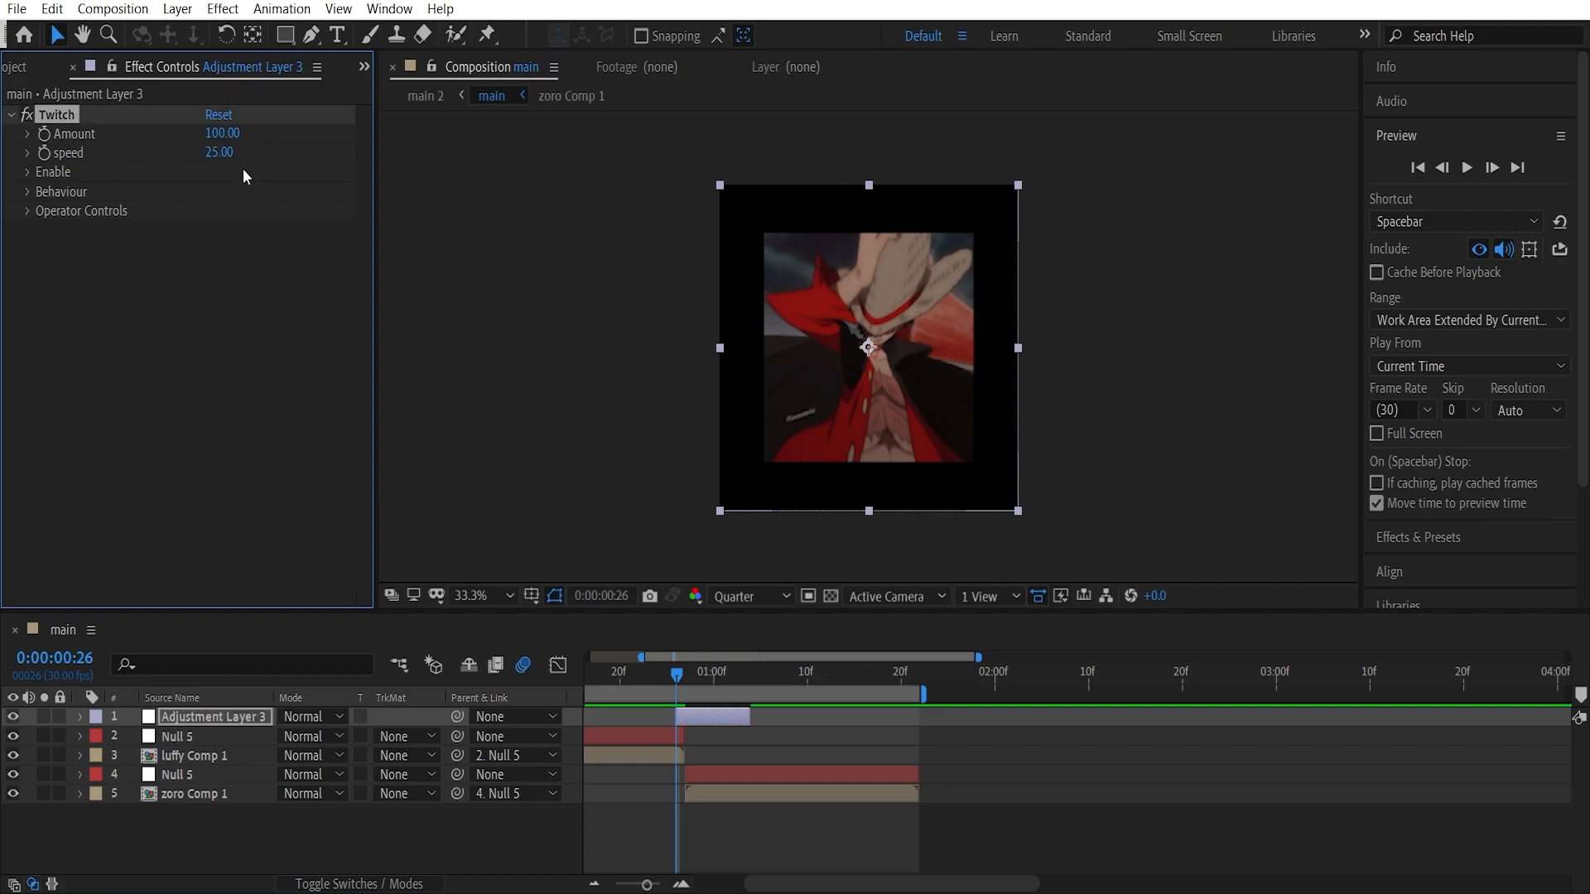
mouse_move(199, 232)
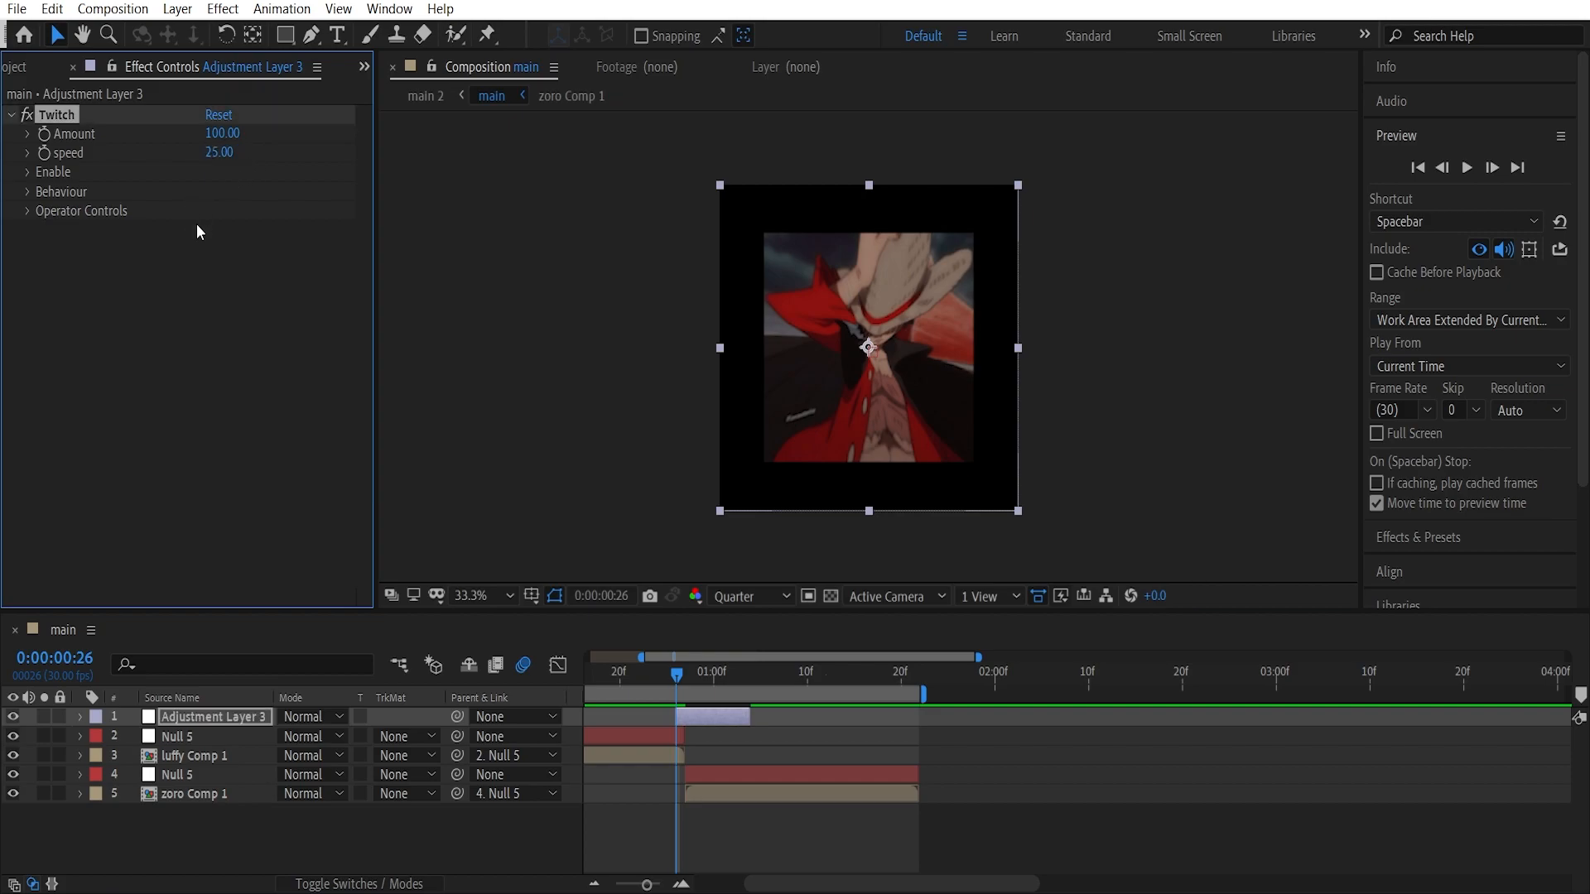
mouse_move(28, 224)
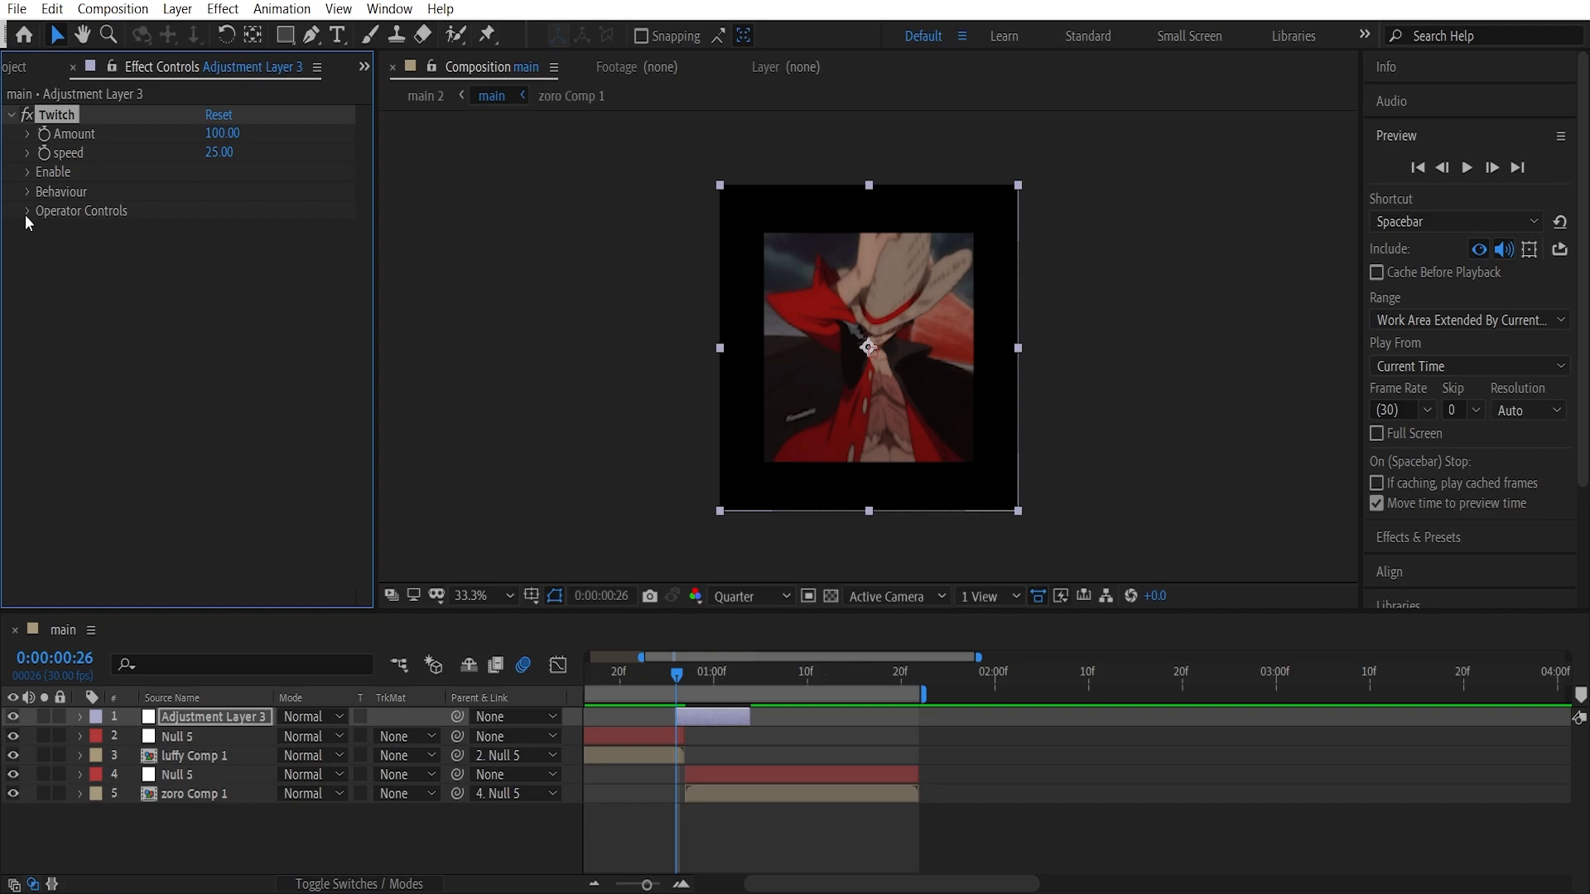
click(29, 170)
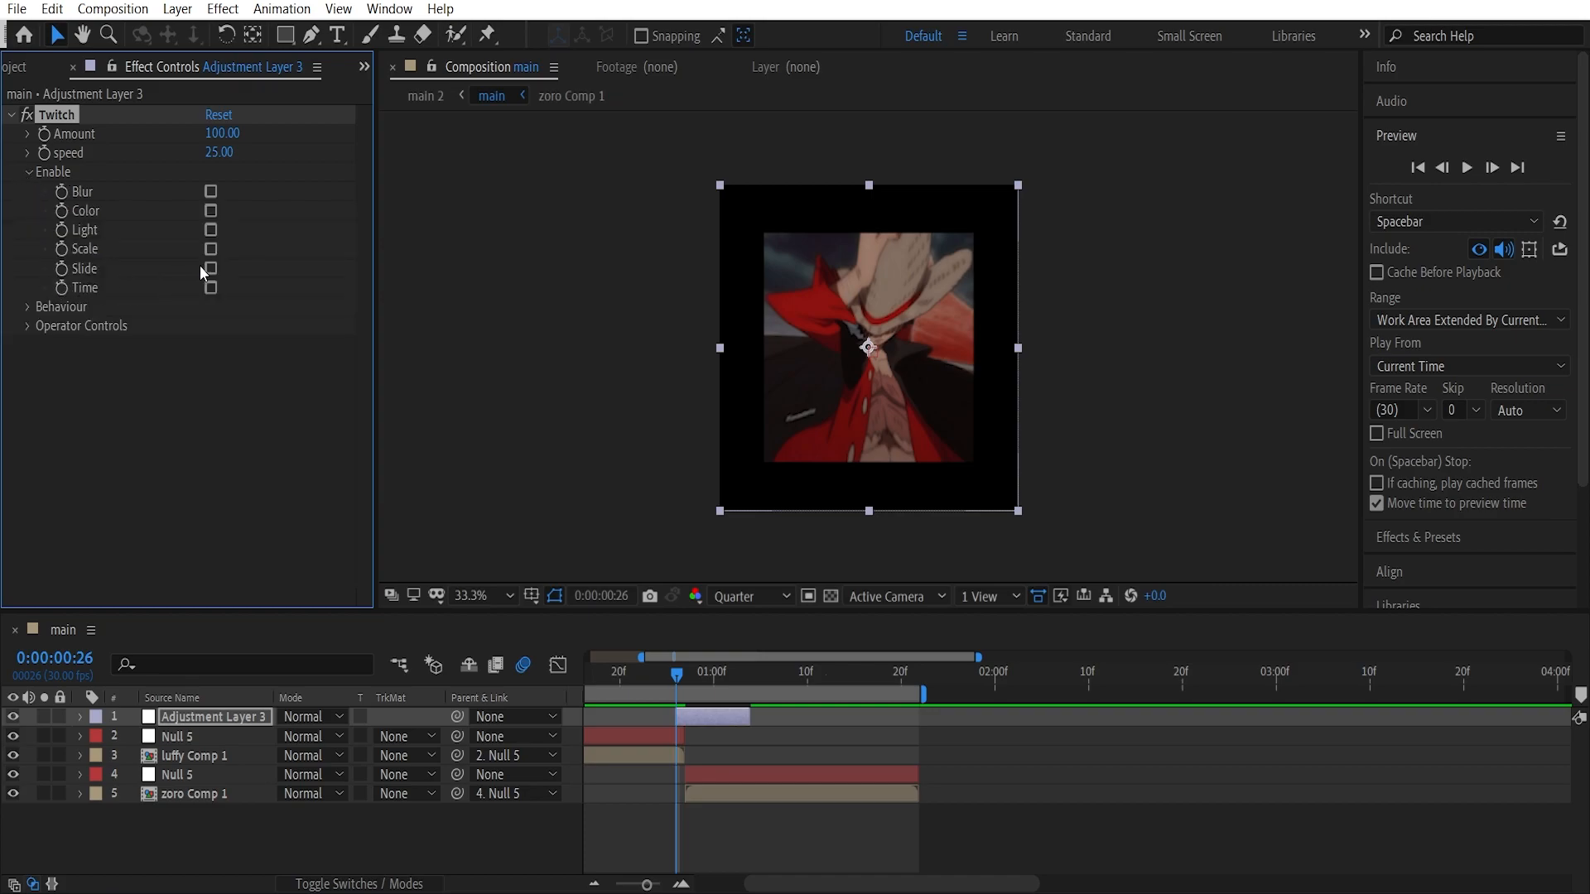
click(28, 170)
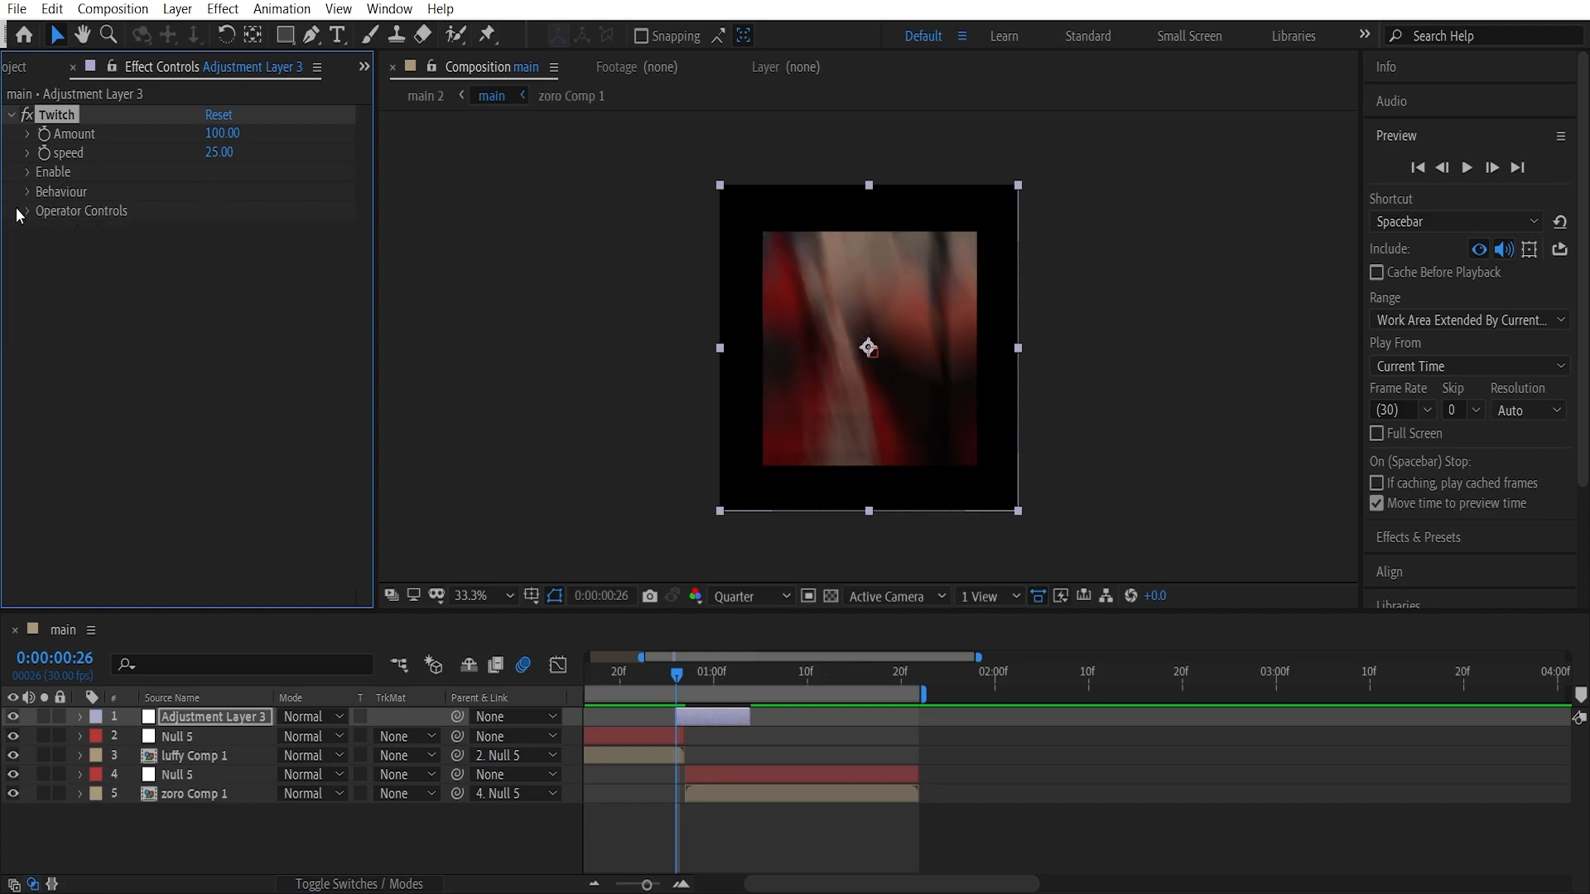
click(30, 210)
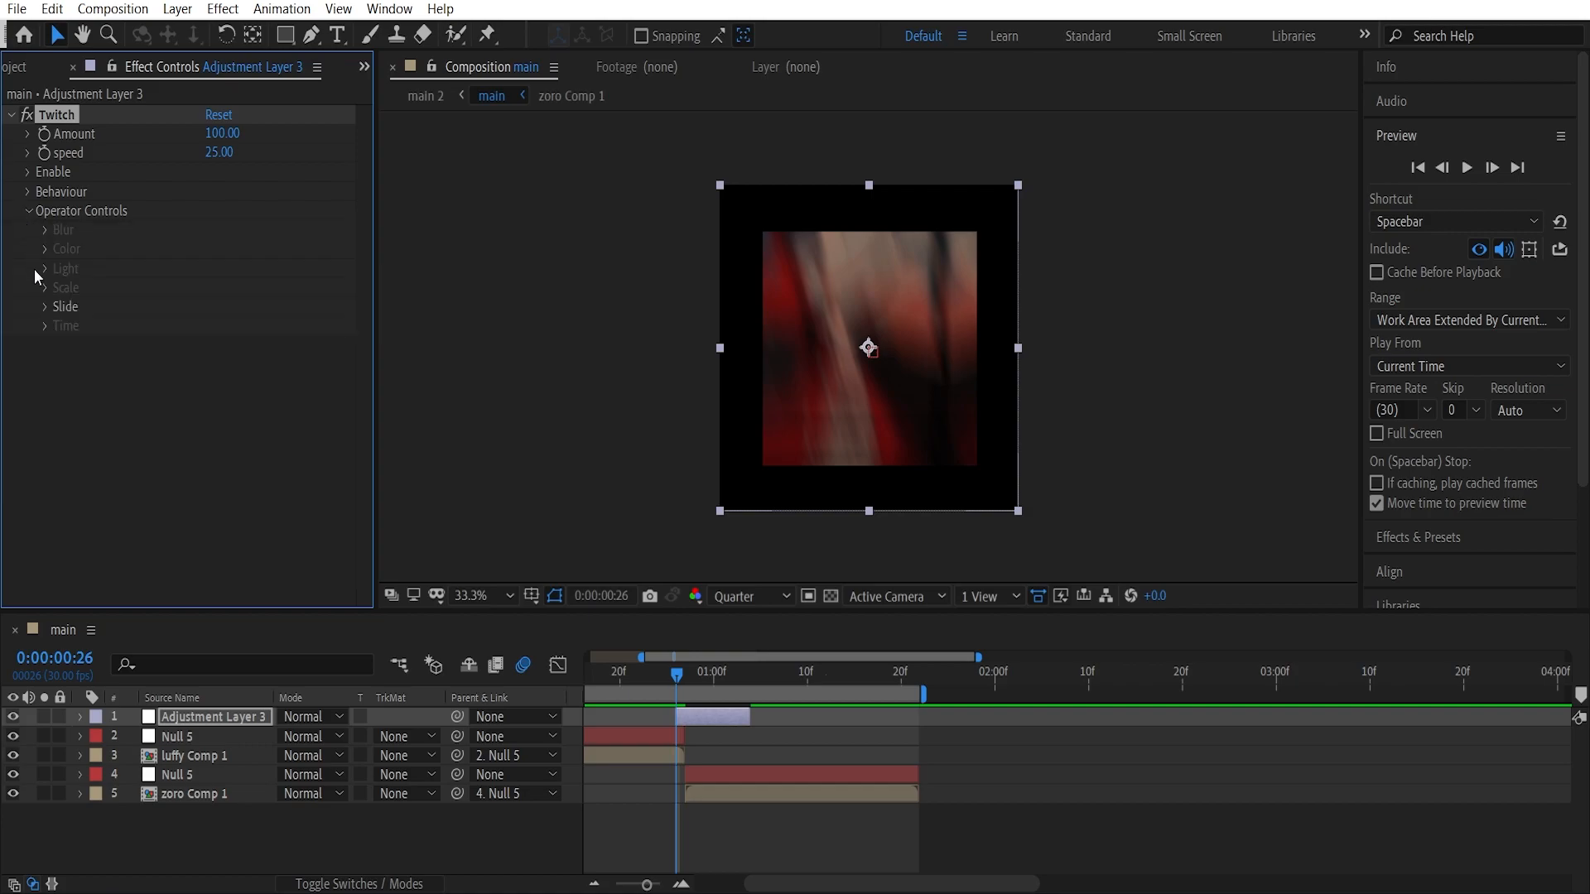
click(49, 306)
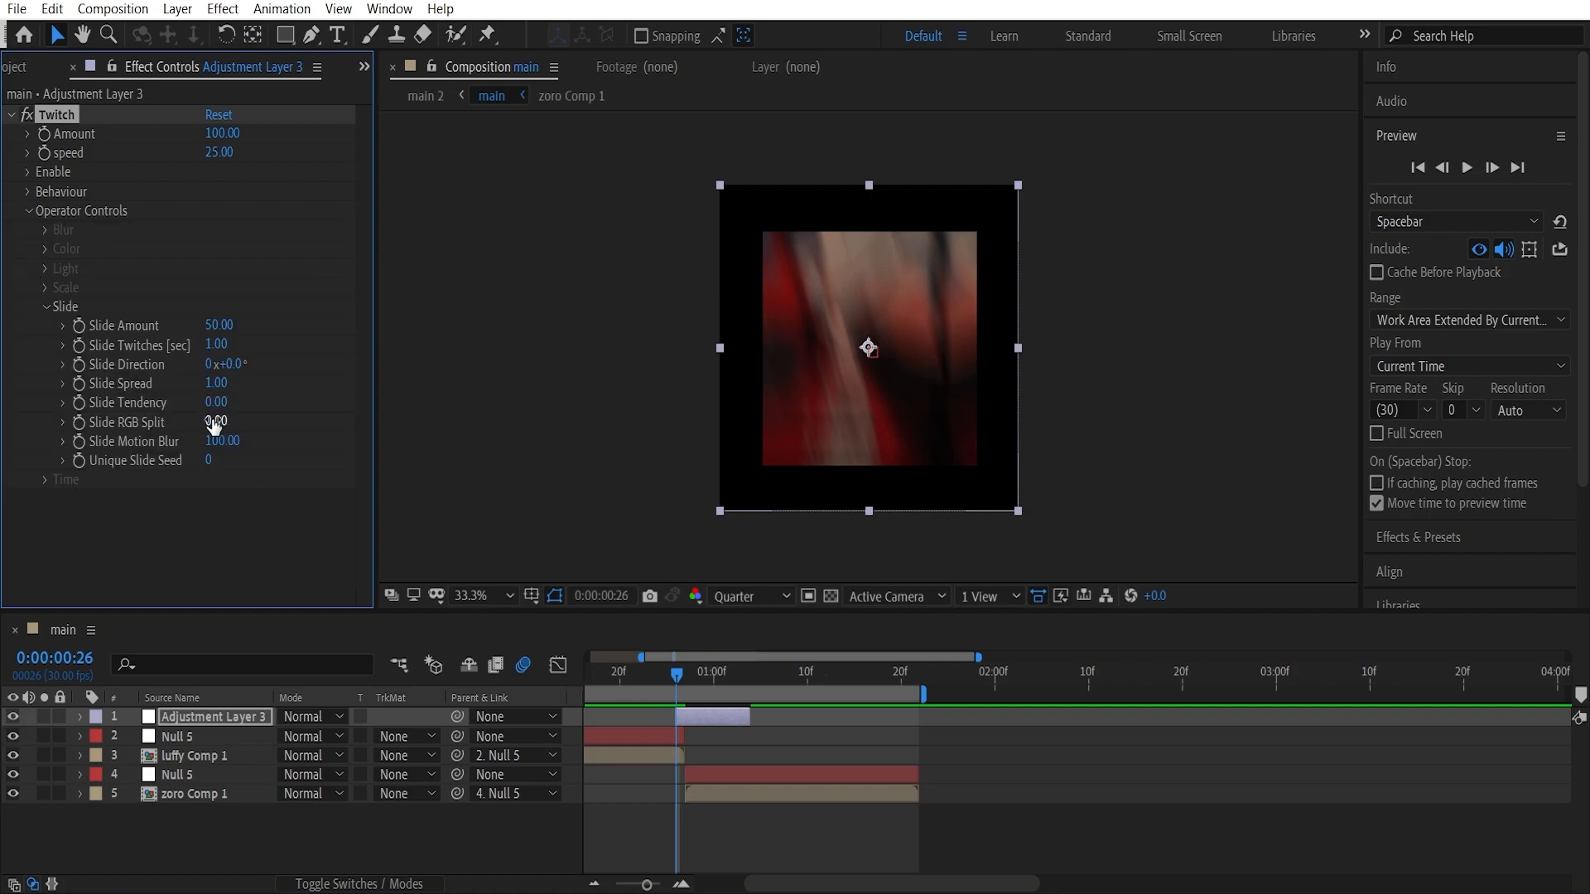
Set Slide RGB Split to 22 and collapse the operator settings
drag(214, 421, 227, 421)
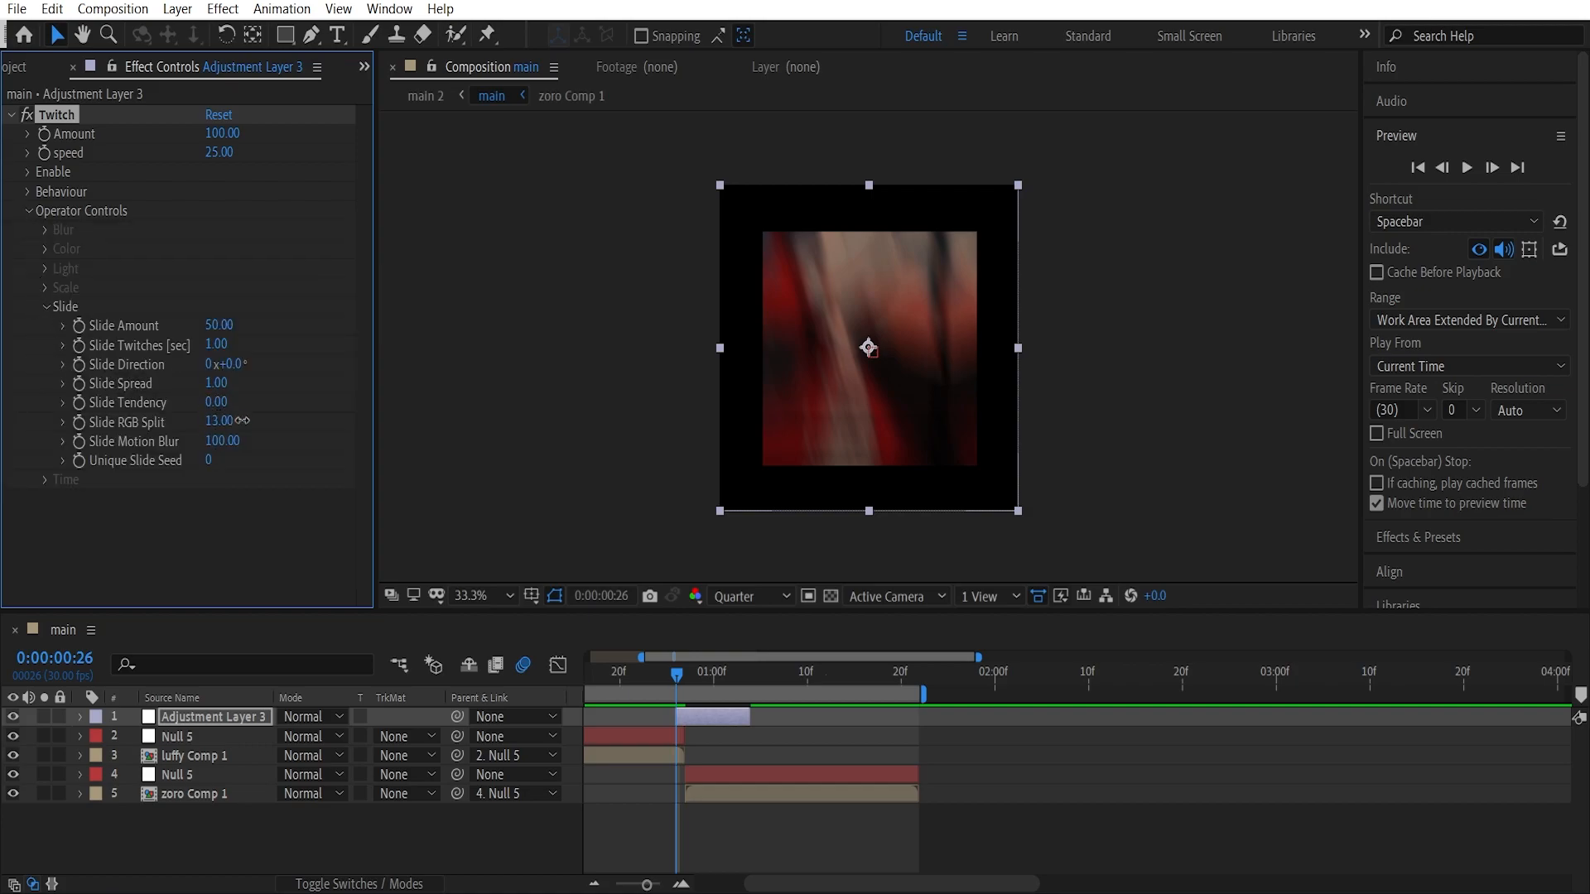
text(30)
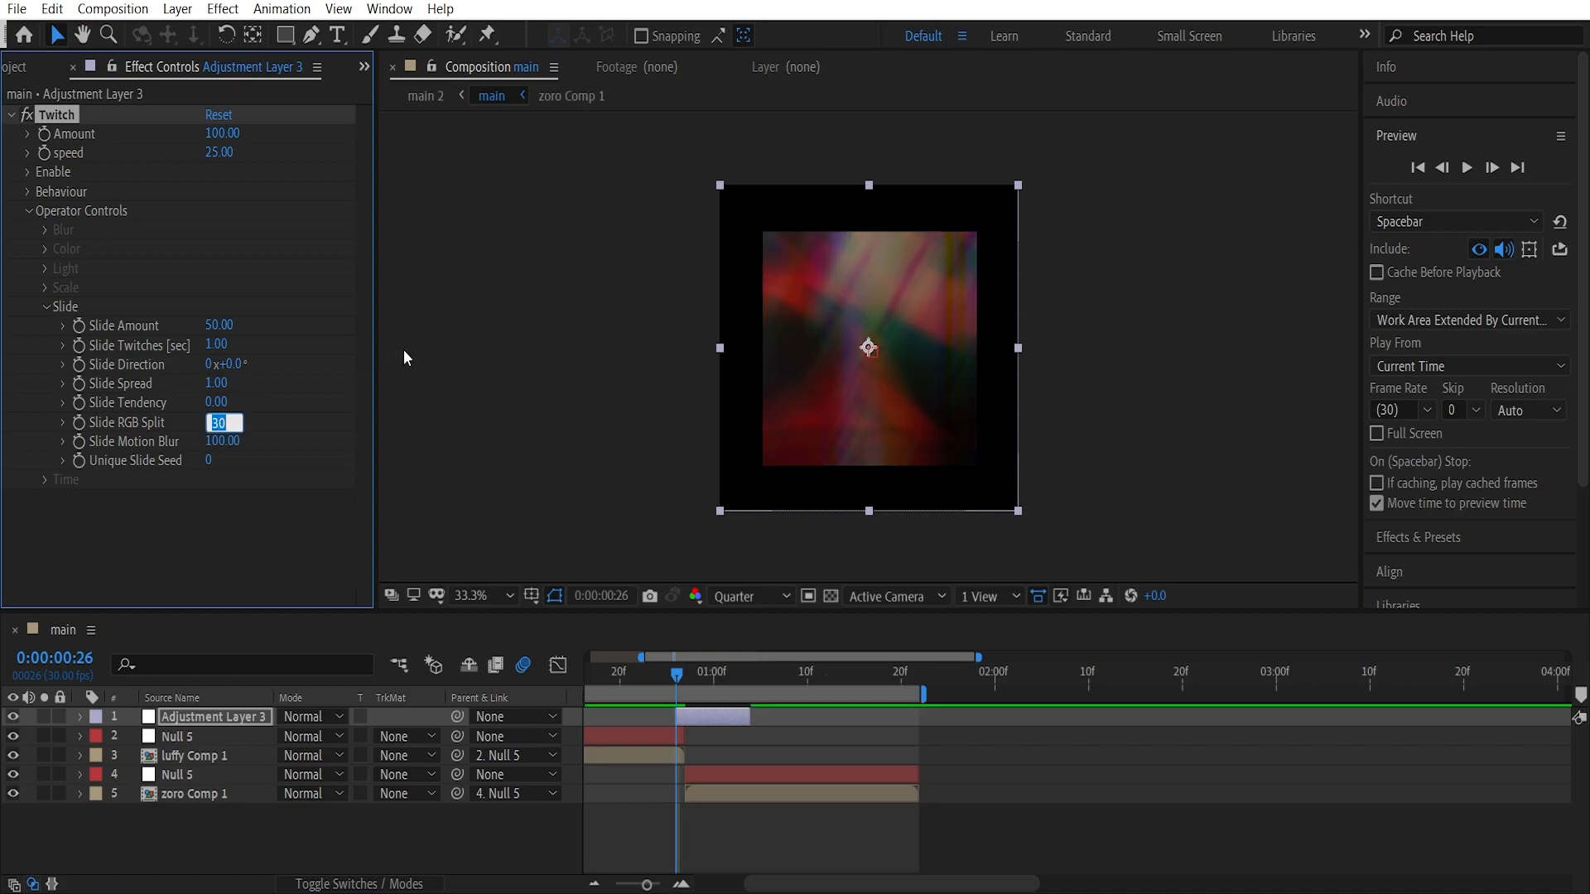
text(22.00)
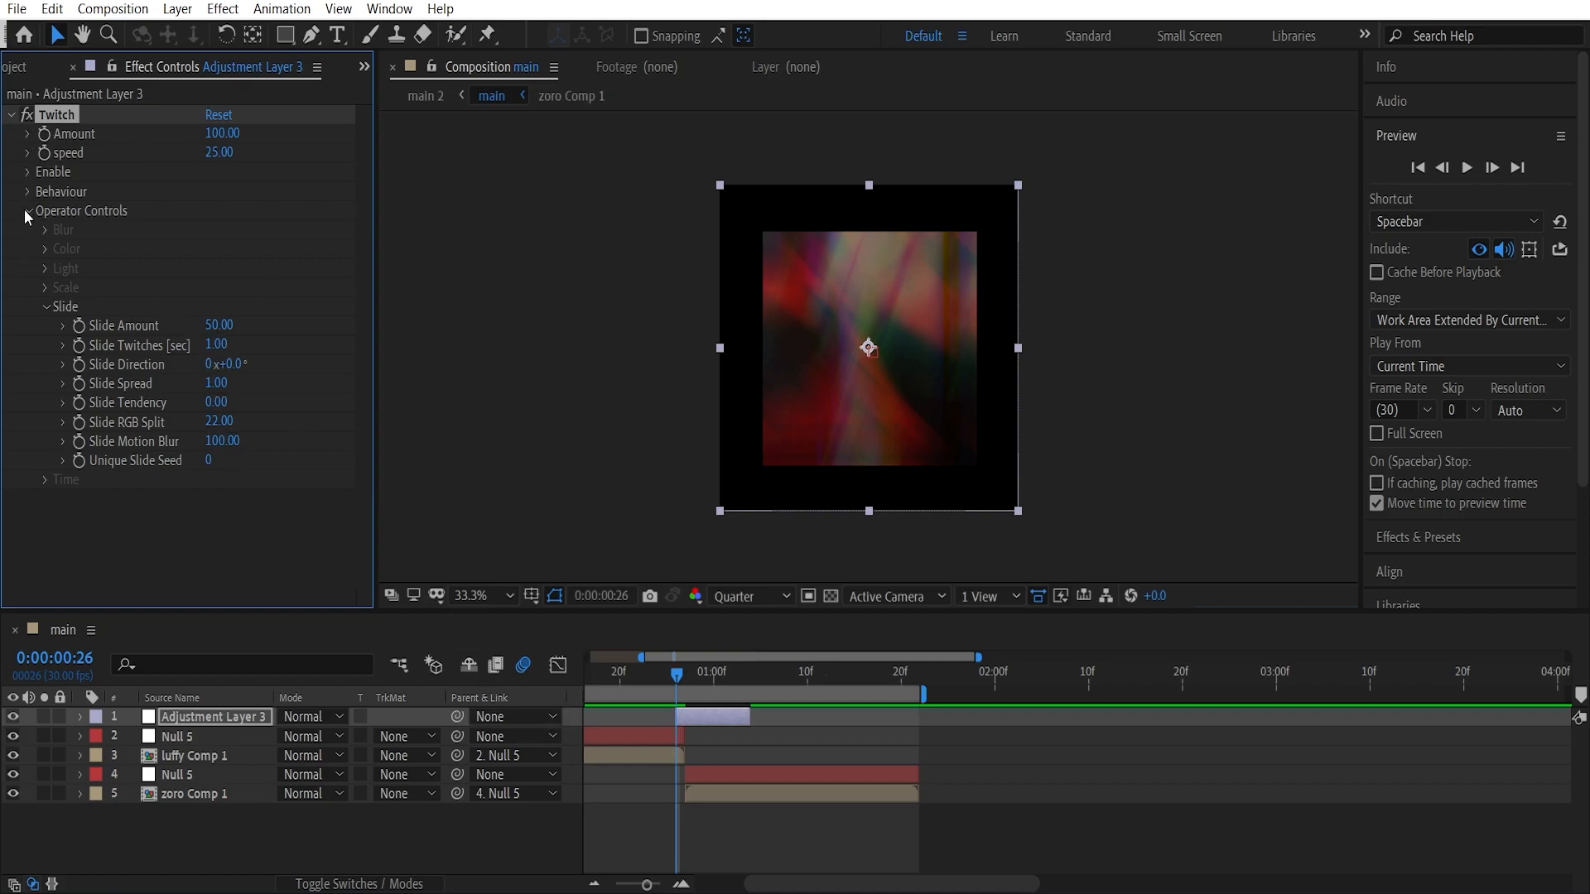
click(25, 210)
text(0)
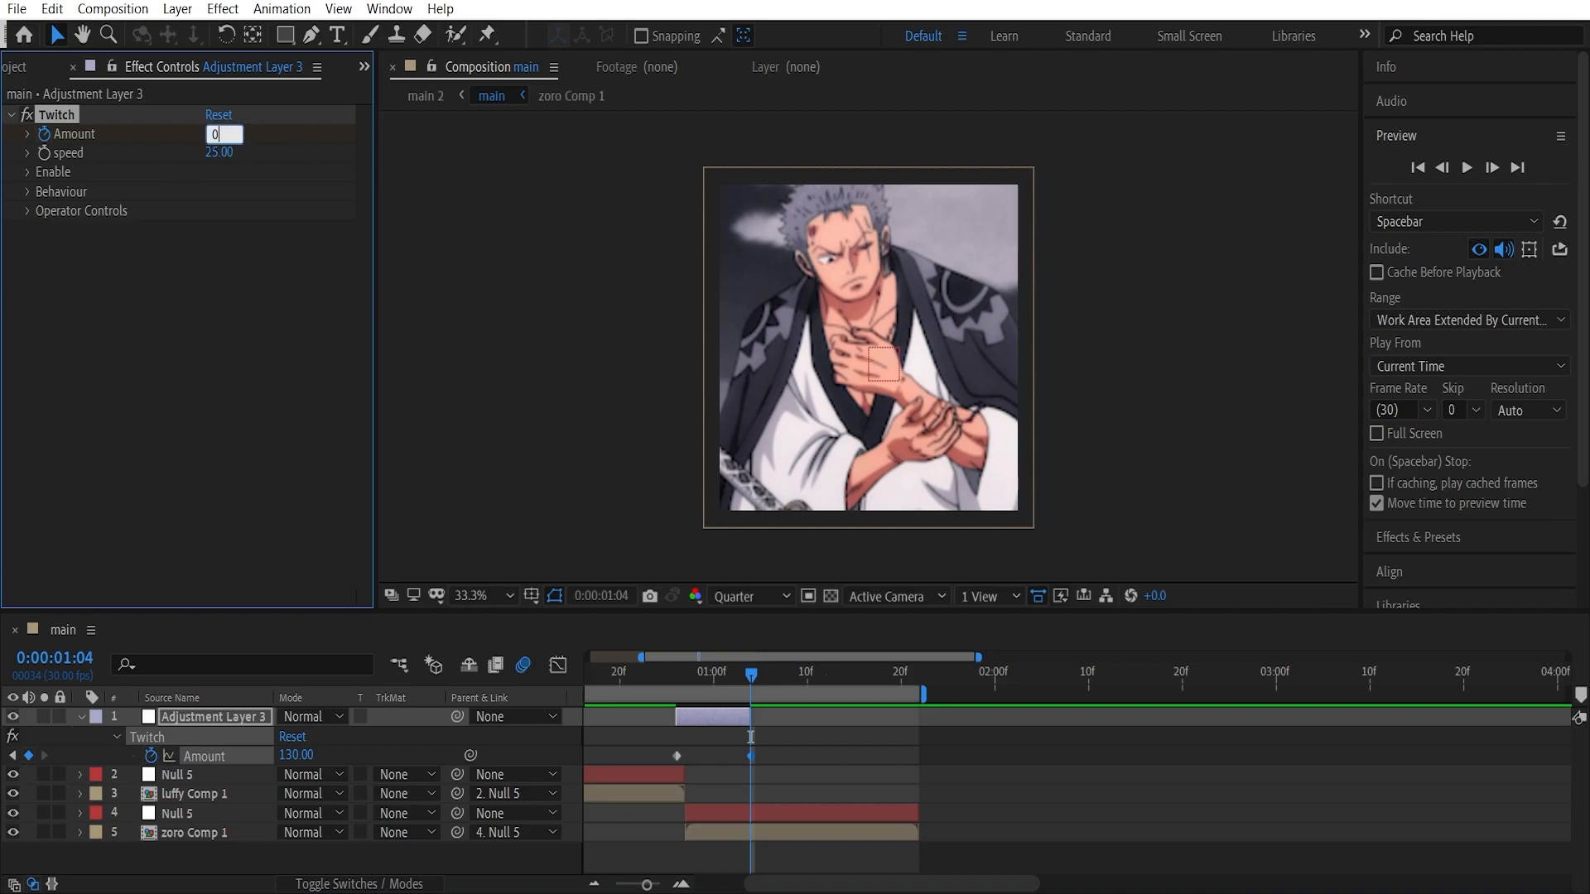
Keyframe Twitch Amount 100 to 0 and bend its curve for a sharp drop with a slow tail
key(Enter)
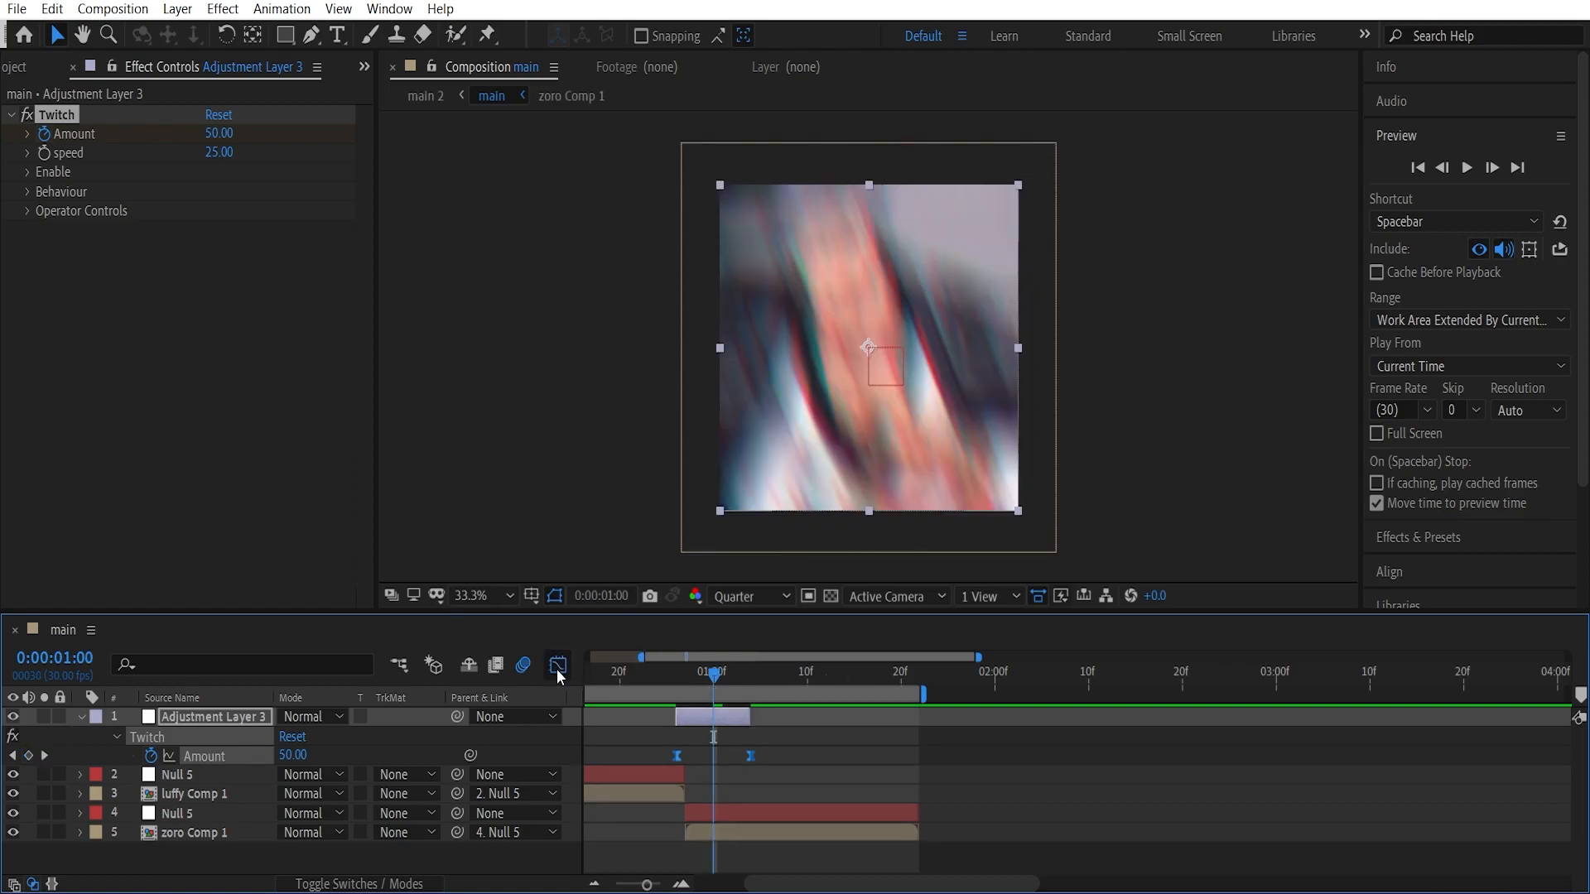
click(557, 666)
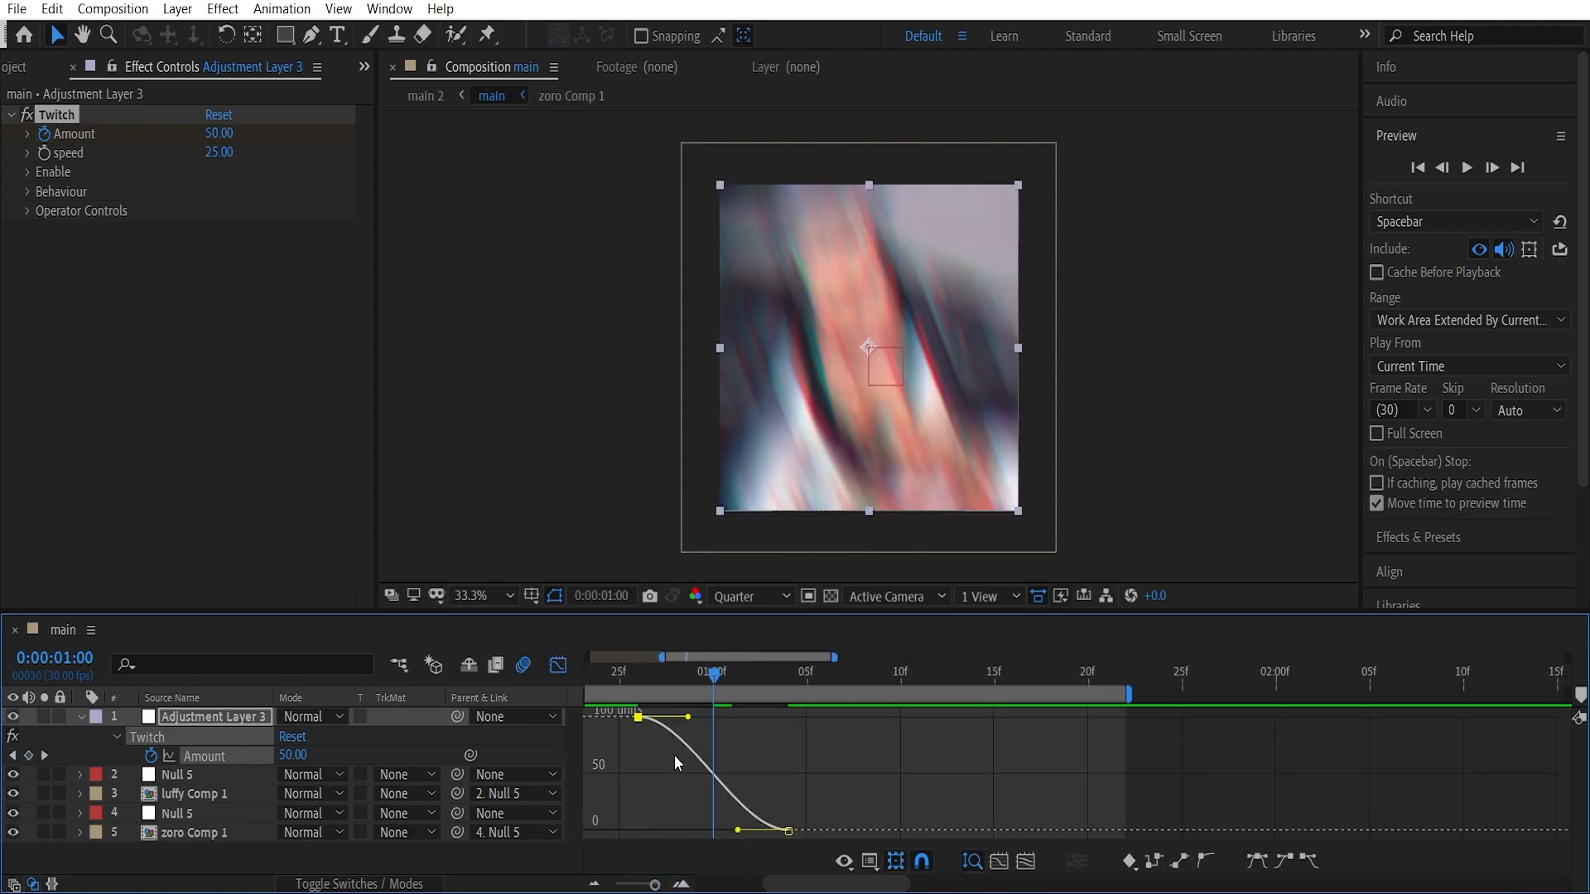
drag(684, 718, 644, 815)
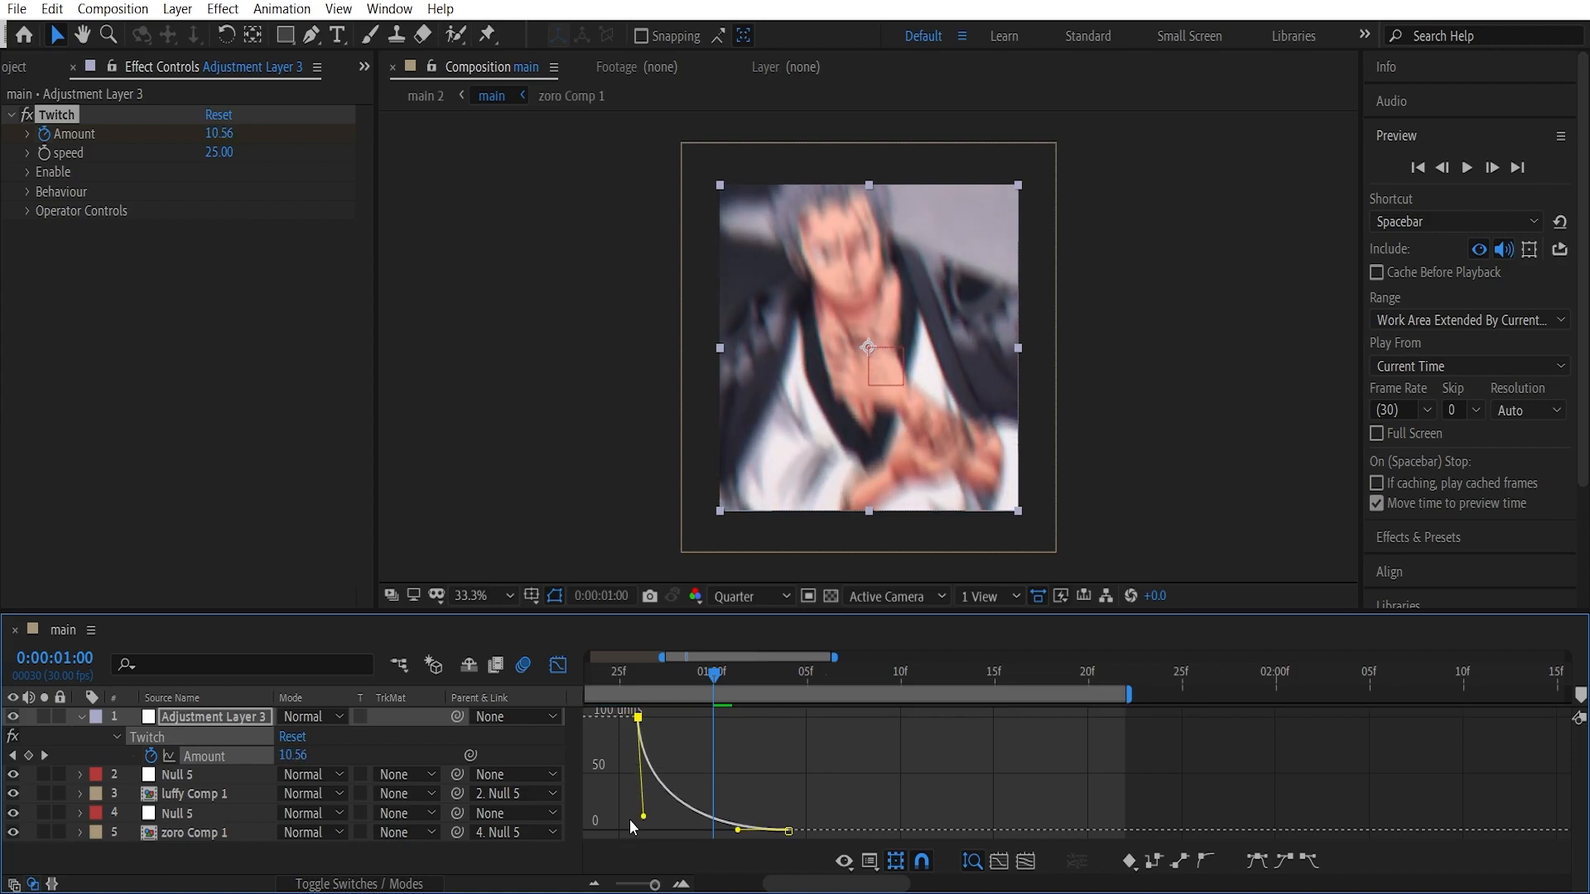
drag(644, 816, 655, 825)
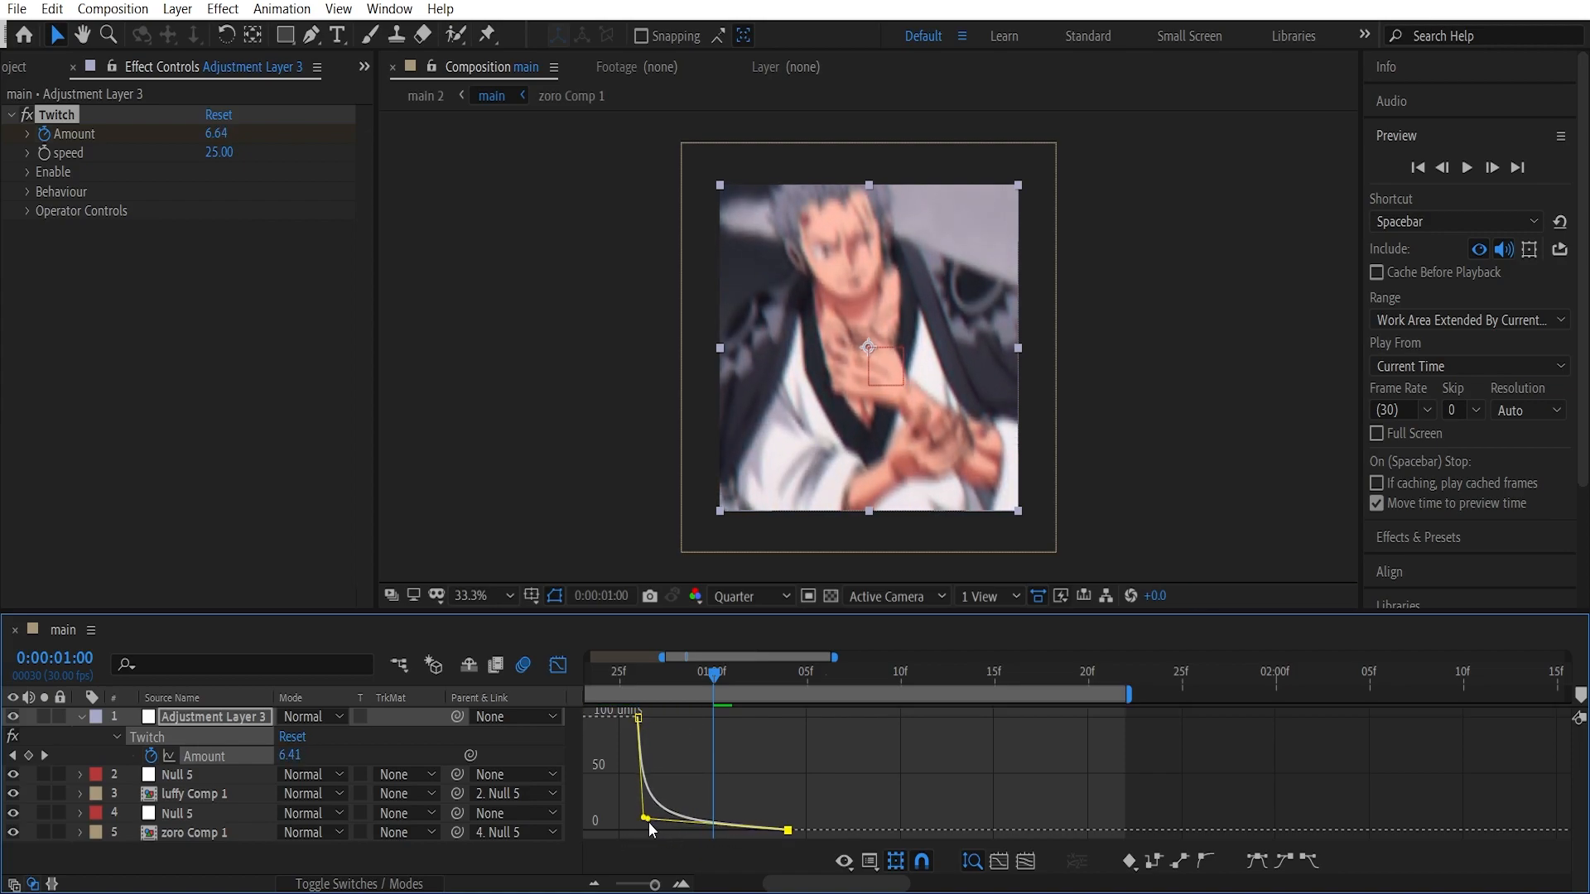